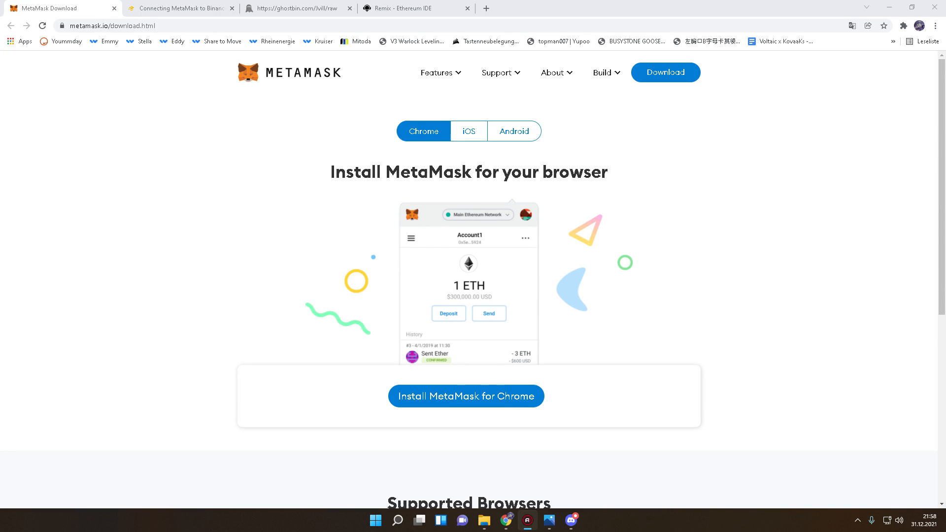
mouse_move(127, 209)
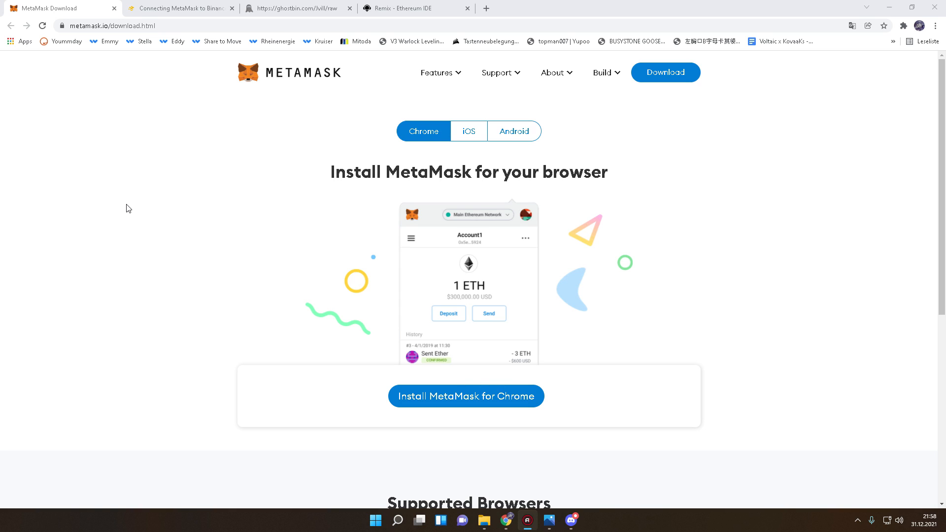
mouse_move(635, 423)
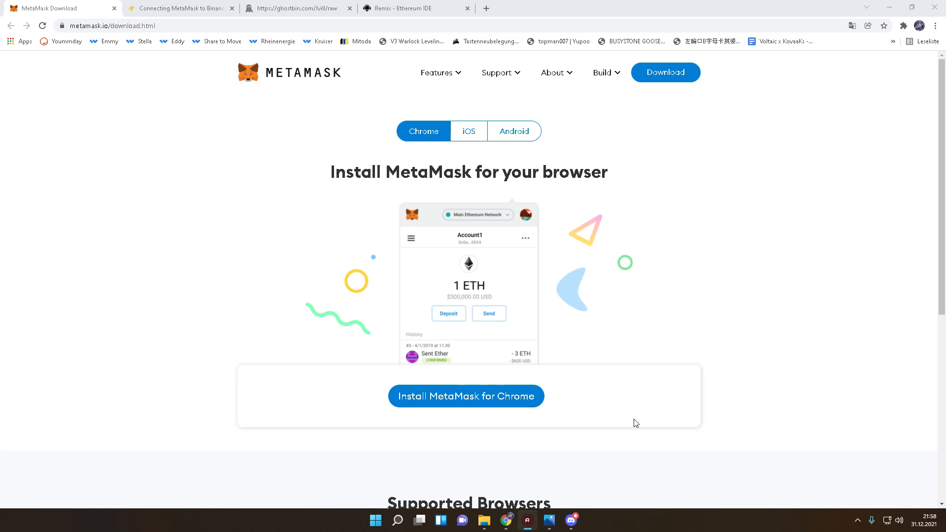
Step: Browse the TUF SniperBot Discord server's tuf-bots and rug-honey-check channels, then hide Discord
click(570, 520)
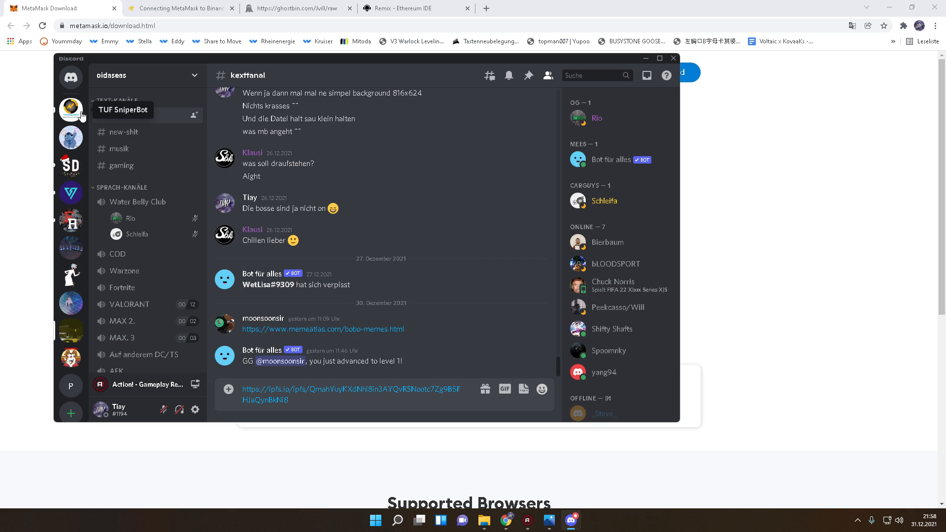
click(71, 109)
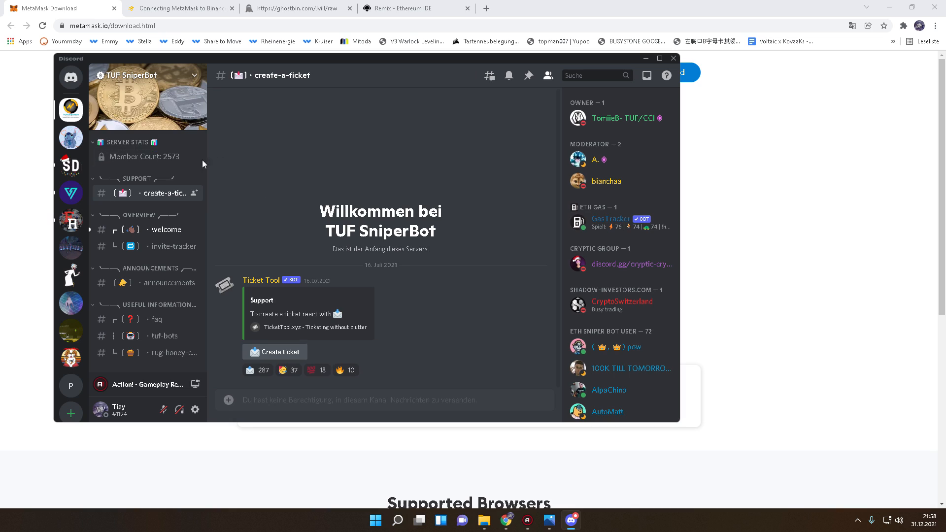
mouse_move(315, 214)
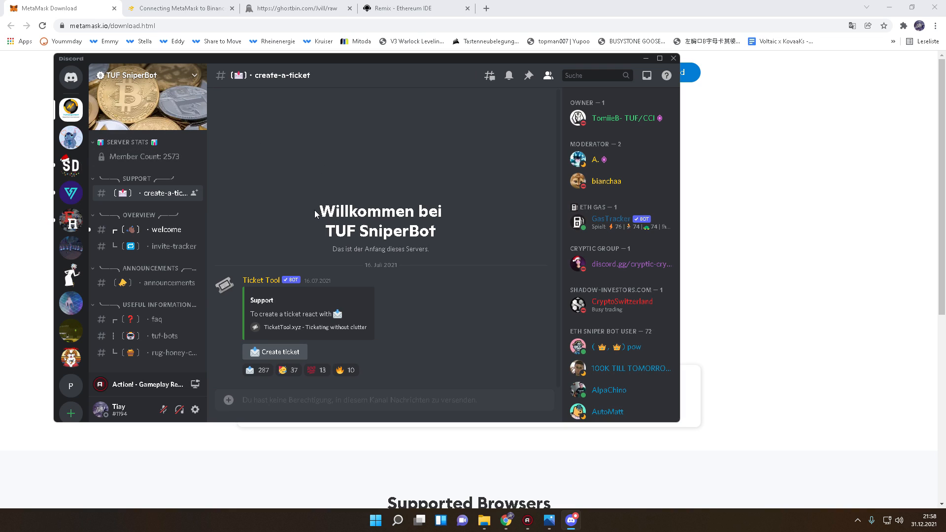
mouse_move(348, 256)
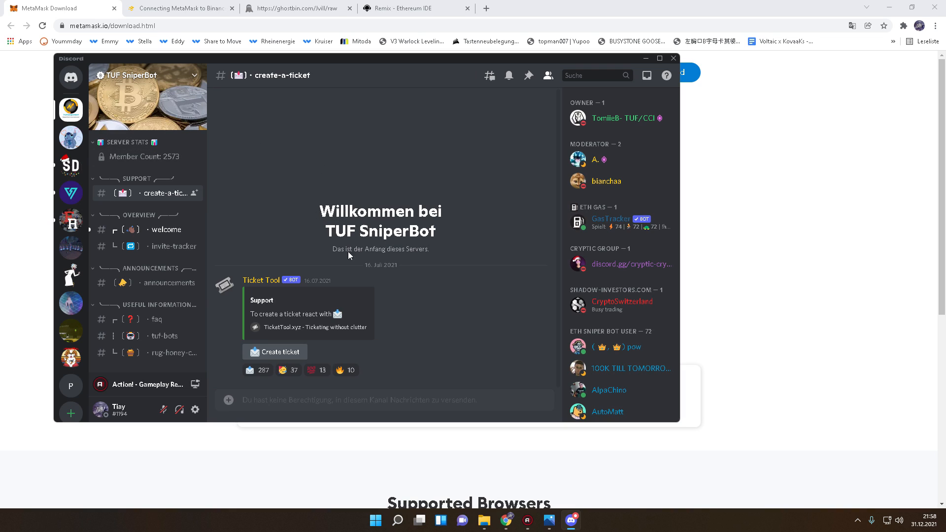
mouse_move(256, 253)
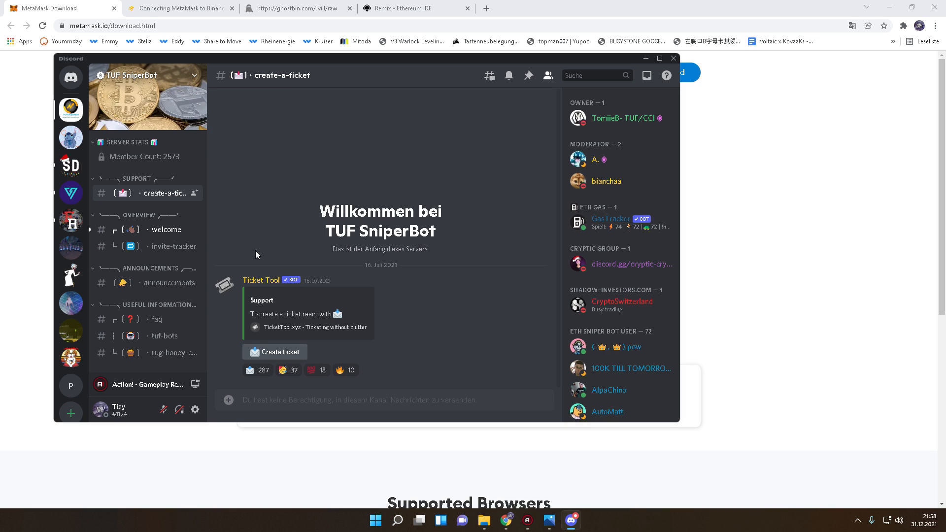
mouse_move(280, 278)
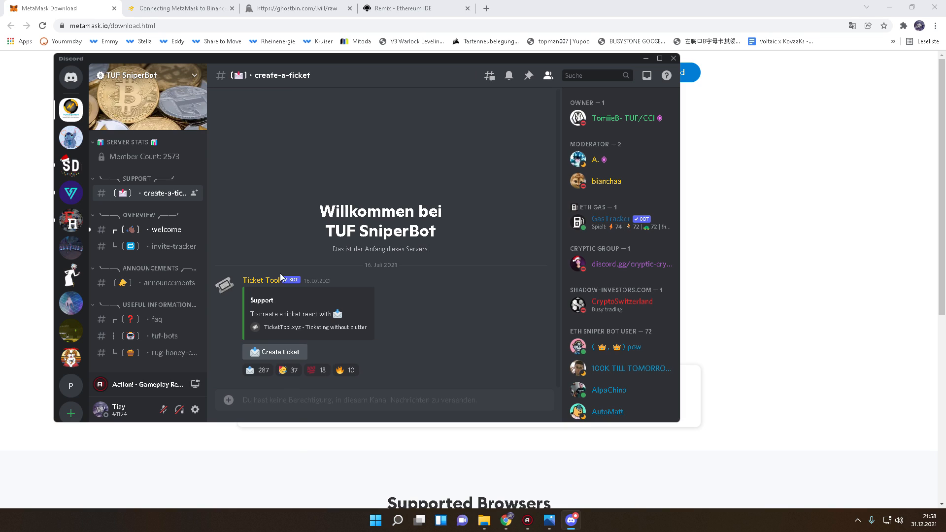
click(673, 58)
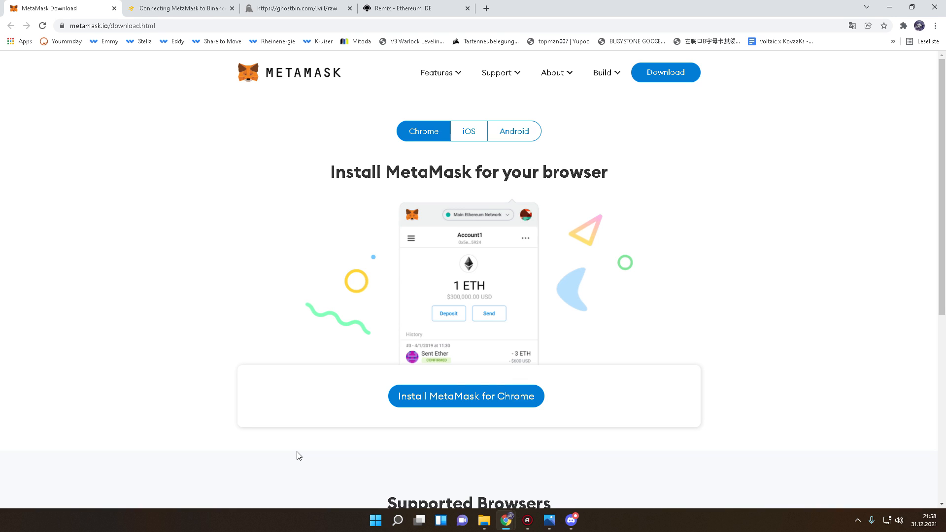
click(571, 520)
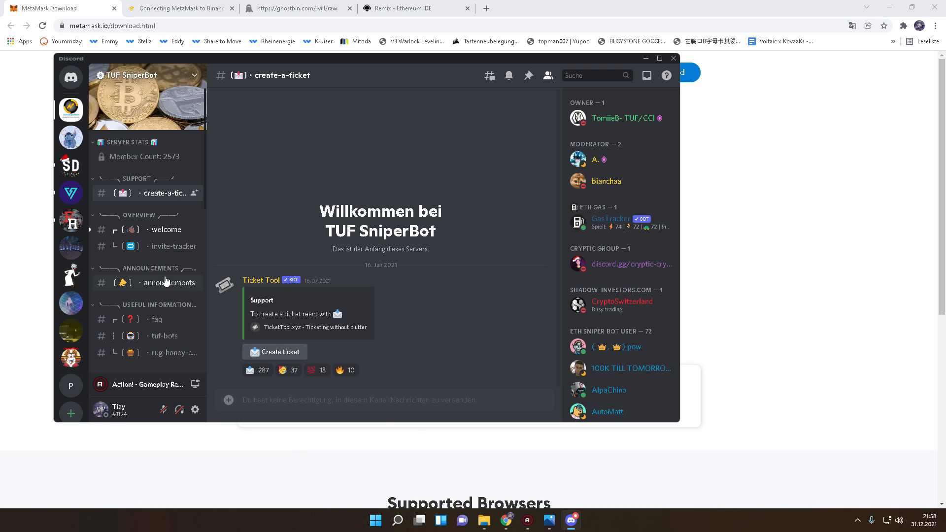
click(165, 336)
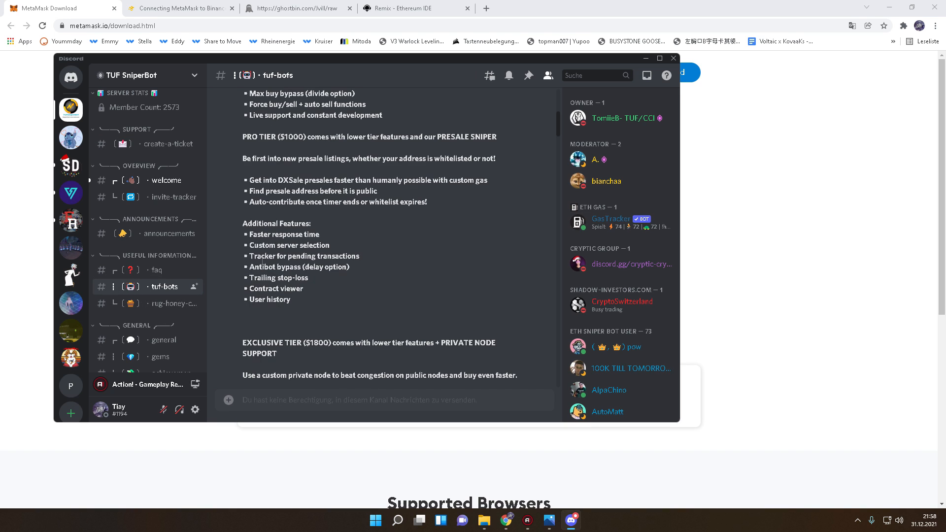
scroll(down, 3)
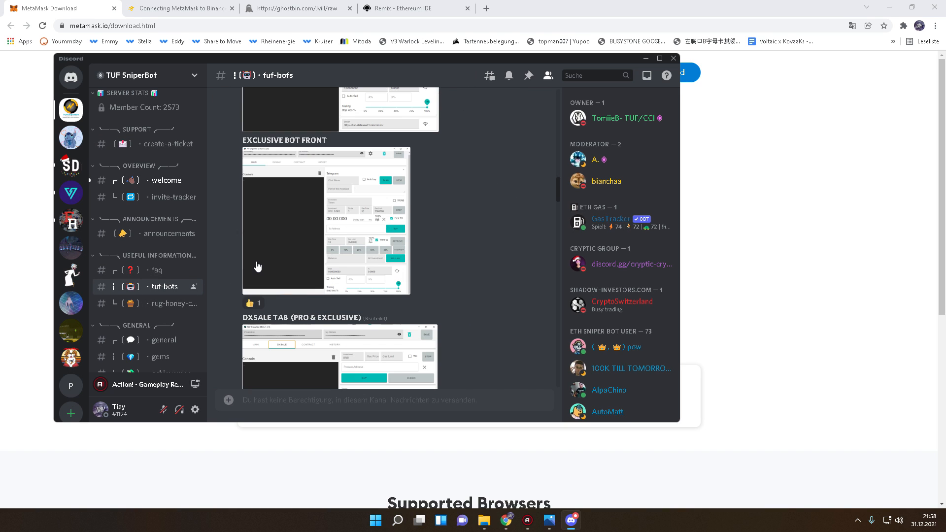
click(174, 304)
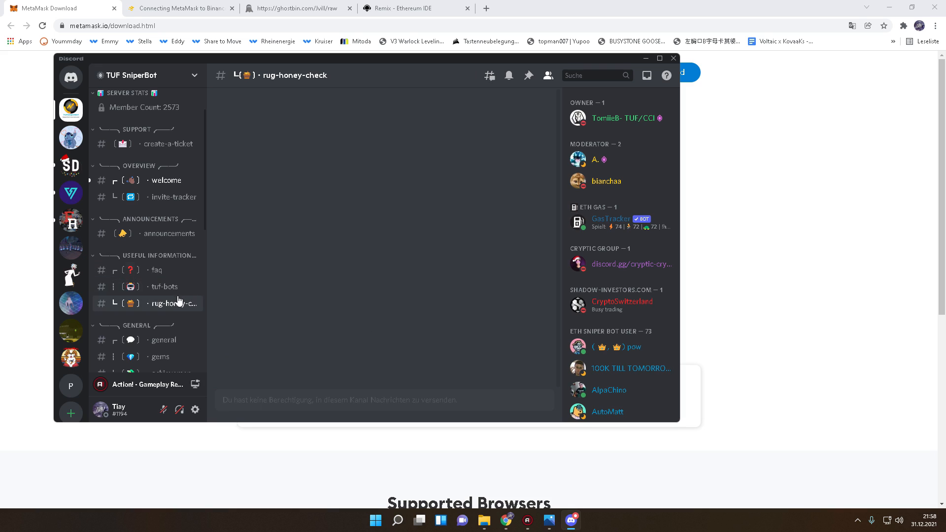
click(162, 340)
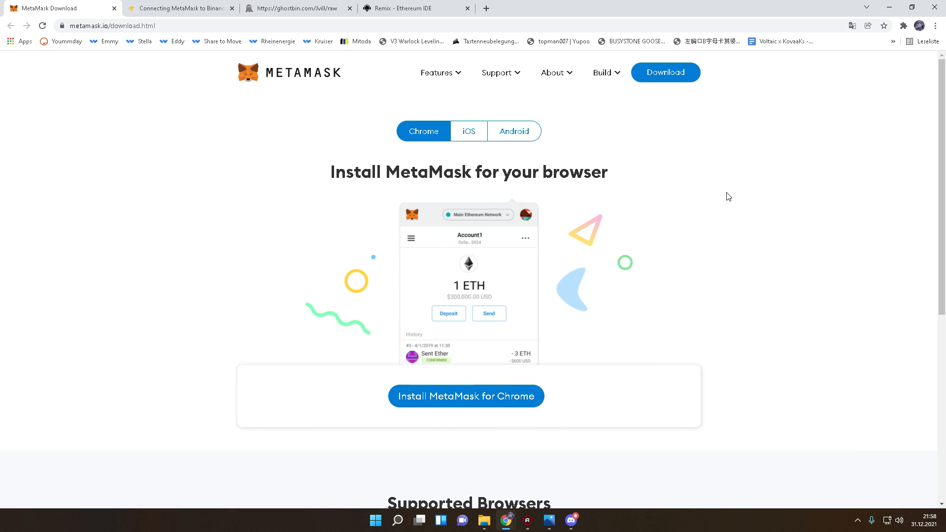
mouse_move(371, 161)
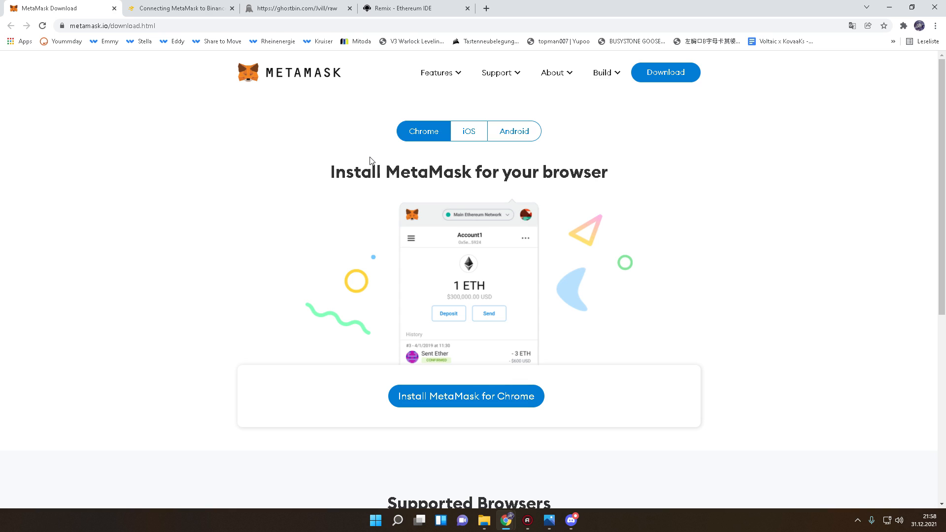
mouse_move(260, 133)
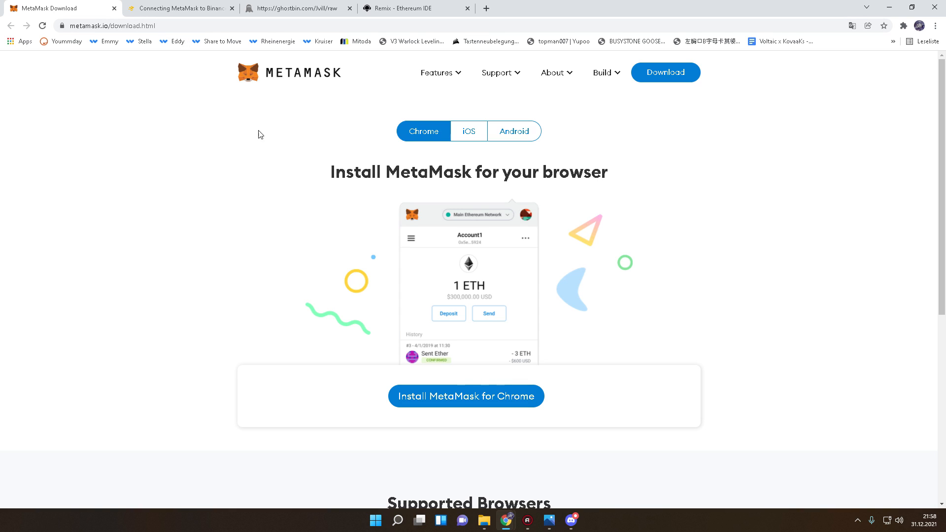
mouse_move(269, 147)
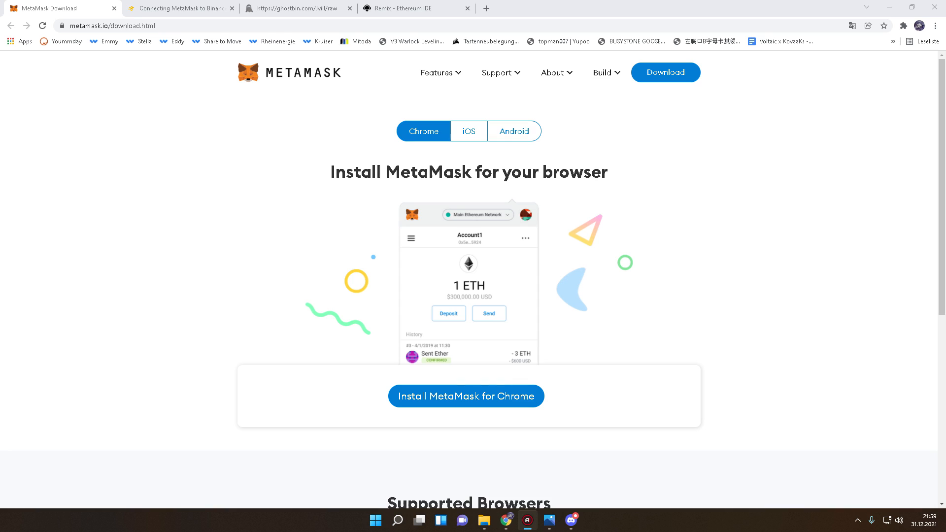
mouse_move(616, 178)
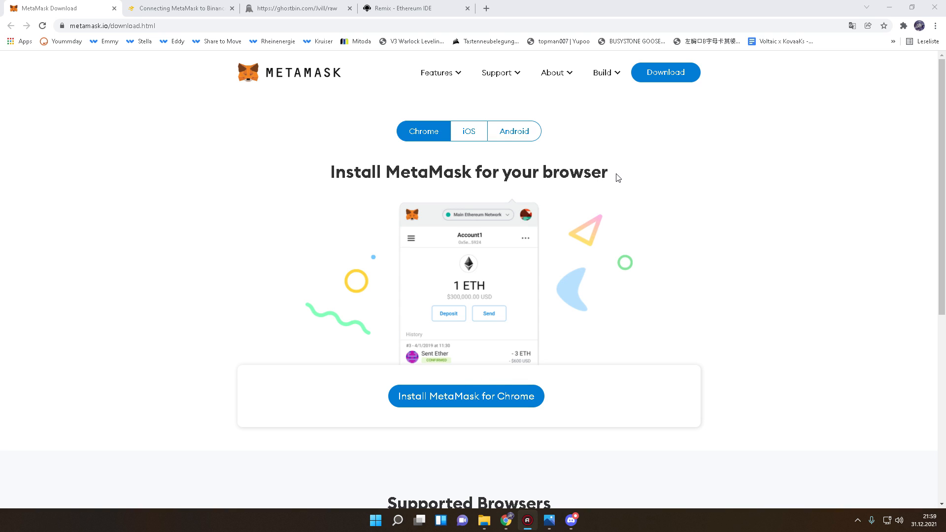
Step: From the MetaMask extension's network list, start adding a new custom network
triple_click(467, 171)
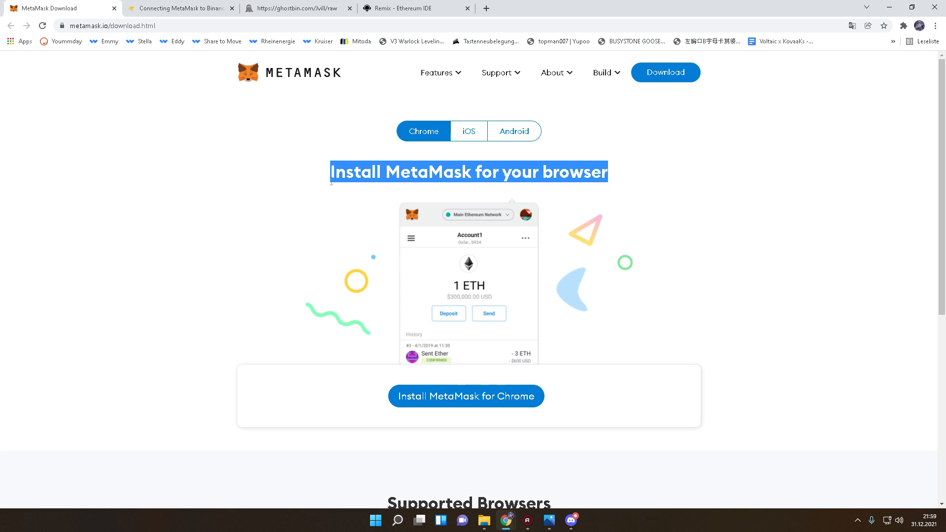
mouse_move(635, 171)
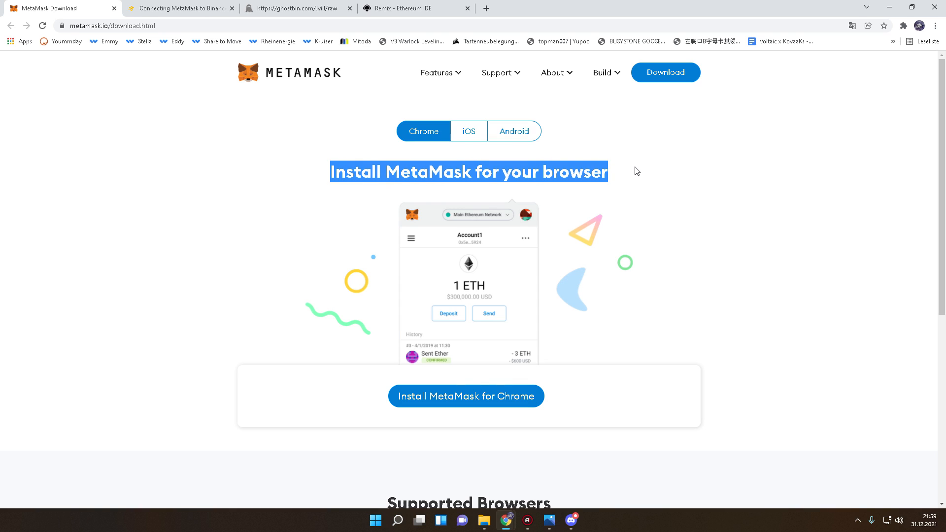
mouse_move(458, 404)
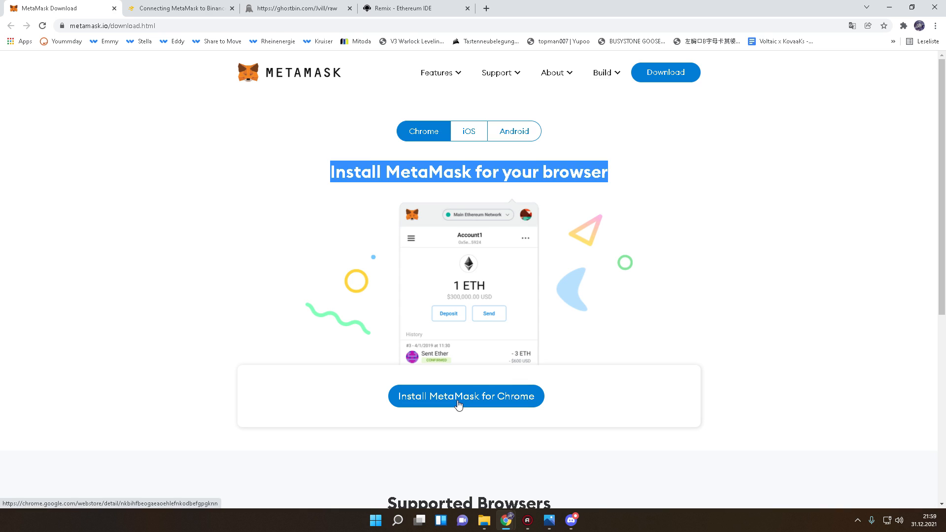
mouse_move(455, 391)
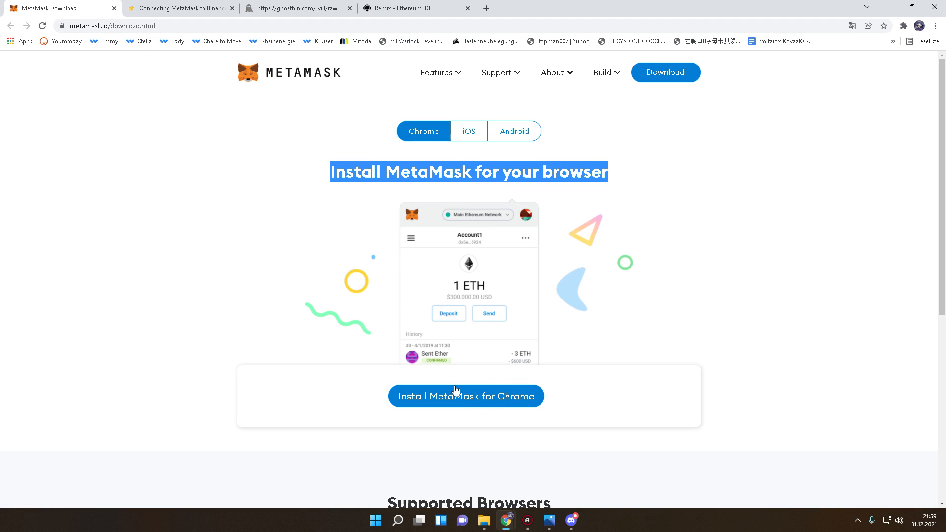
mouse_move(488, 406)
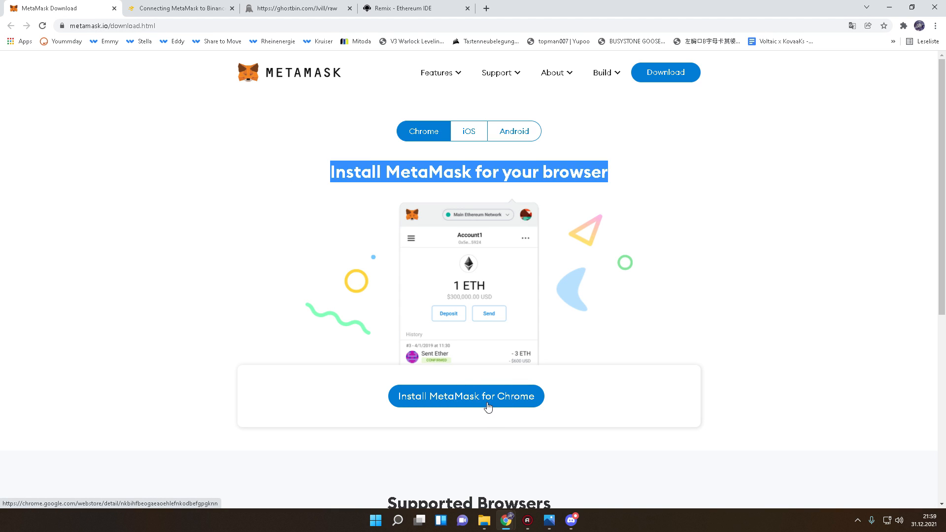
mouse_move(490, 376)
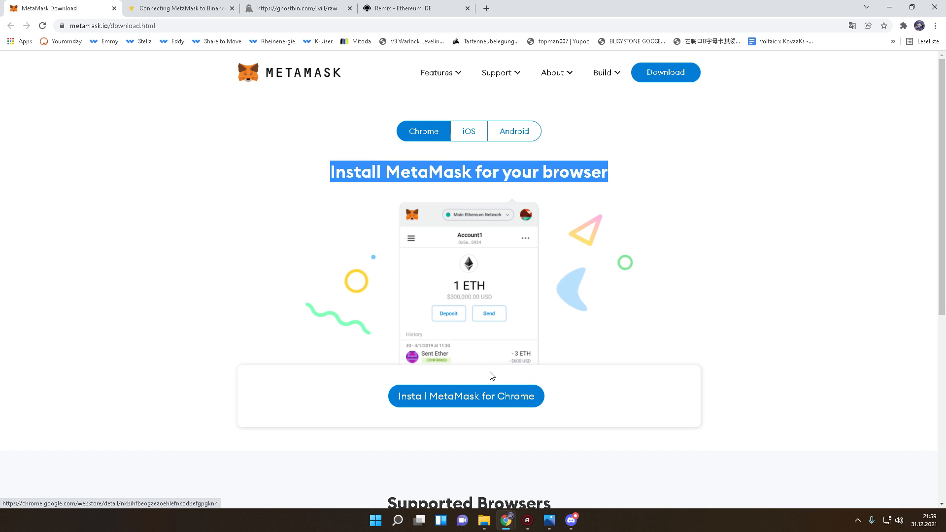
scroll(down, 3)
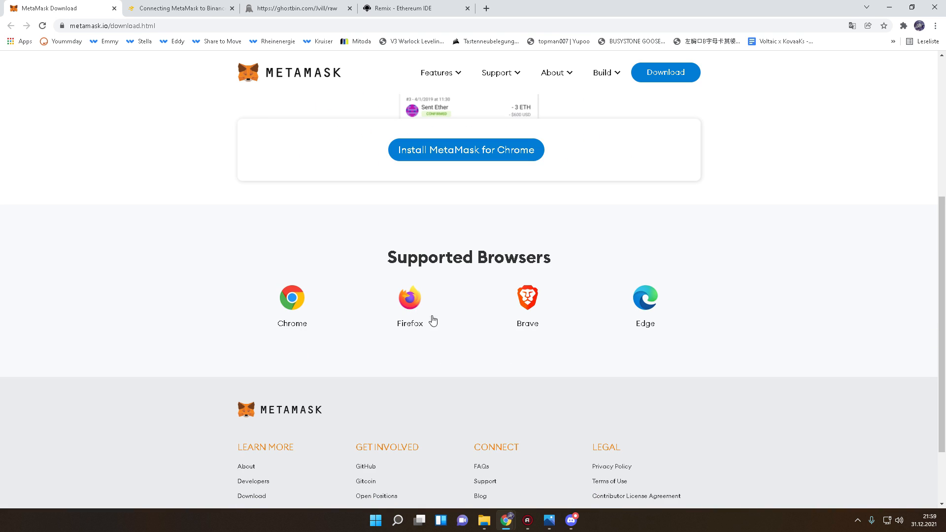
scroll(up, 3)
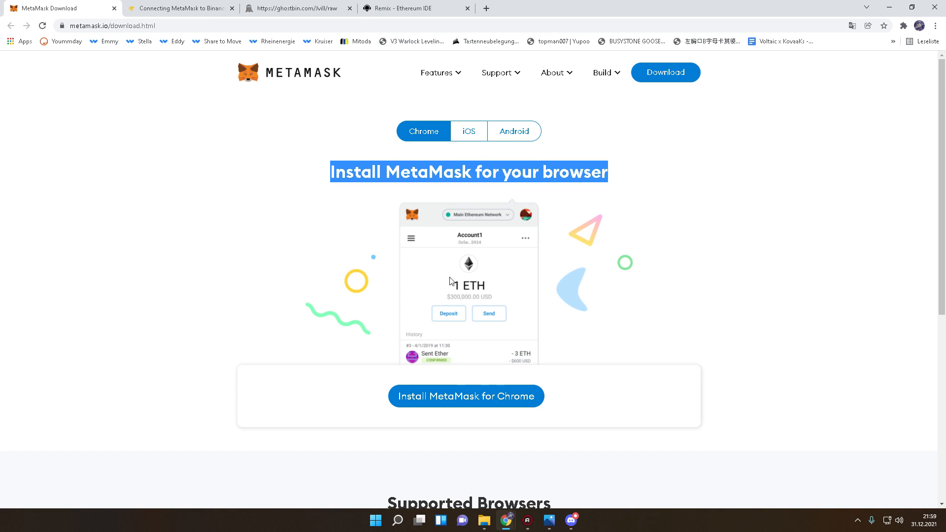
click(903, 26)
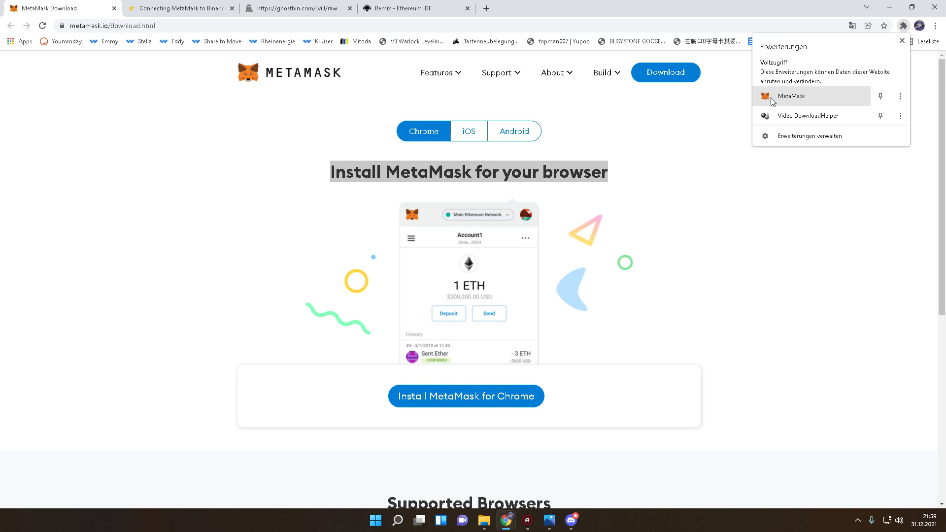
click(791, 95)
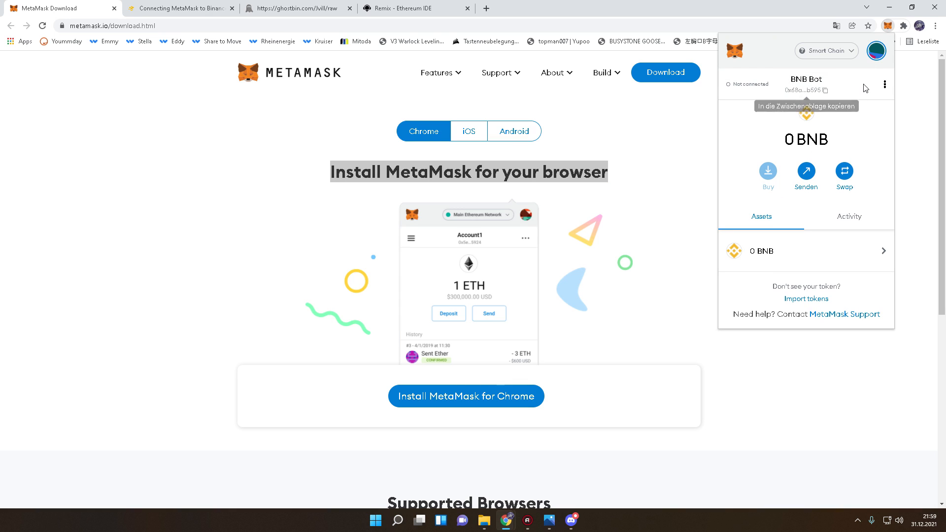
click(826, 51)
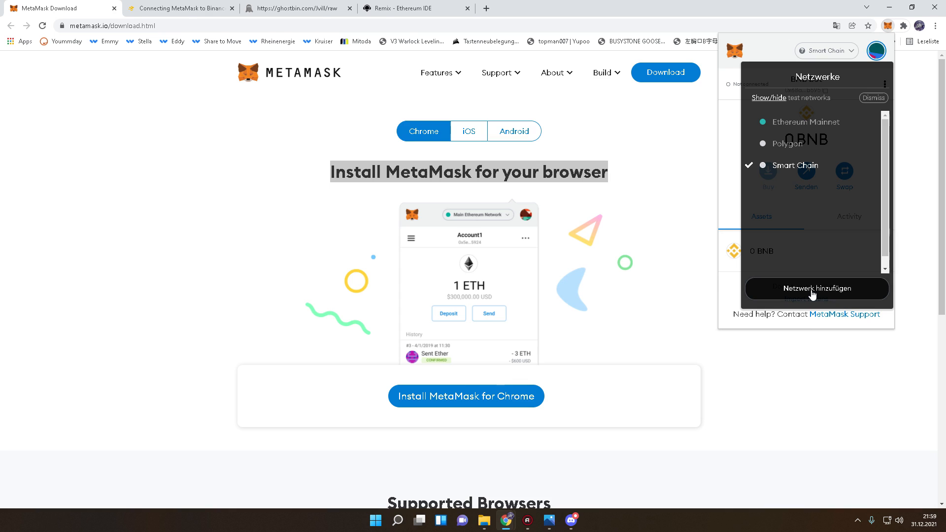
click(815, 289)
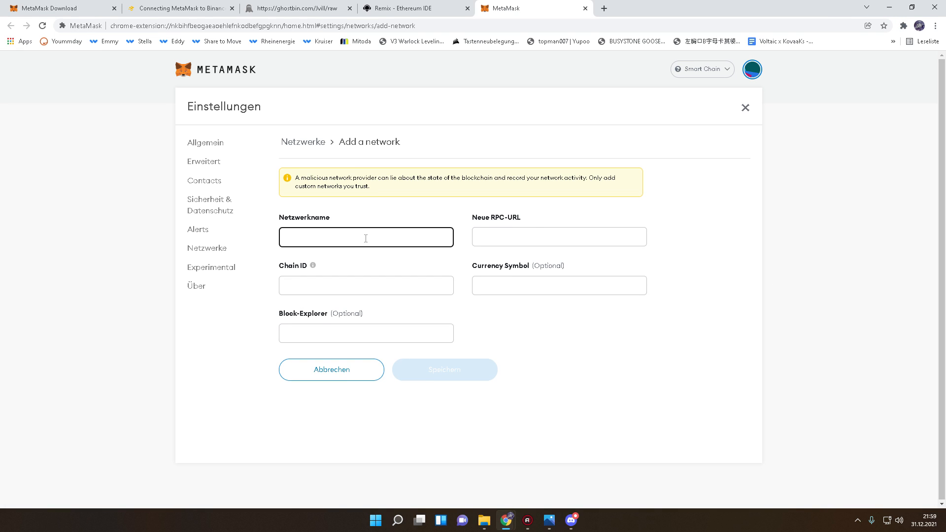
Step: View the Smart Chain mainnet parameters (chain ID 56, BNB) in the Binance Academy article
click(179, 8)
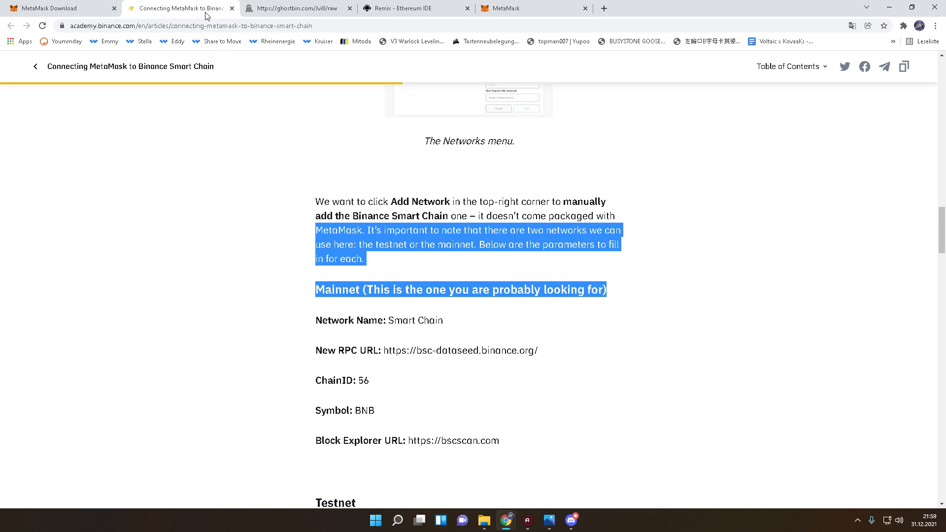
click(460, 327)
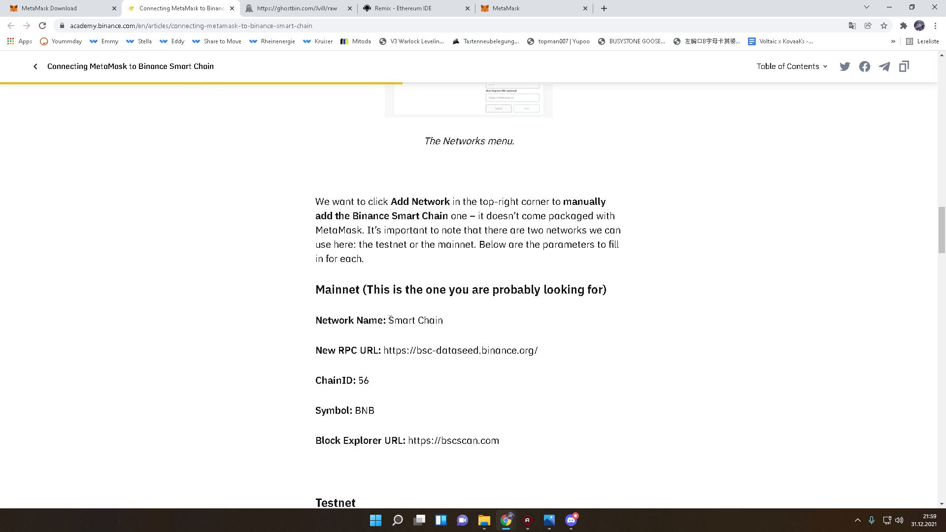
Step: Review 'Add BNB to MetaMask.png' in Photos, then return to the Remix home page
click(549, 519)
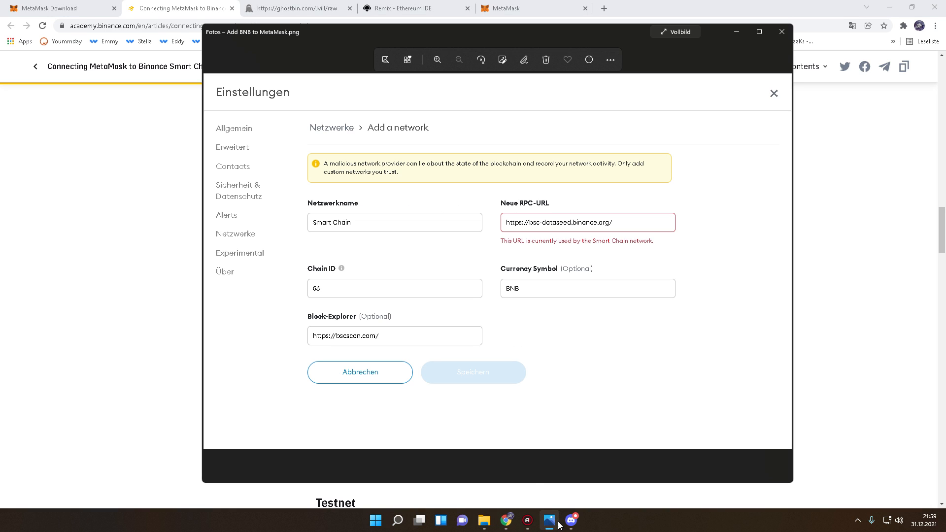
mouse_move(657, 242)
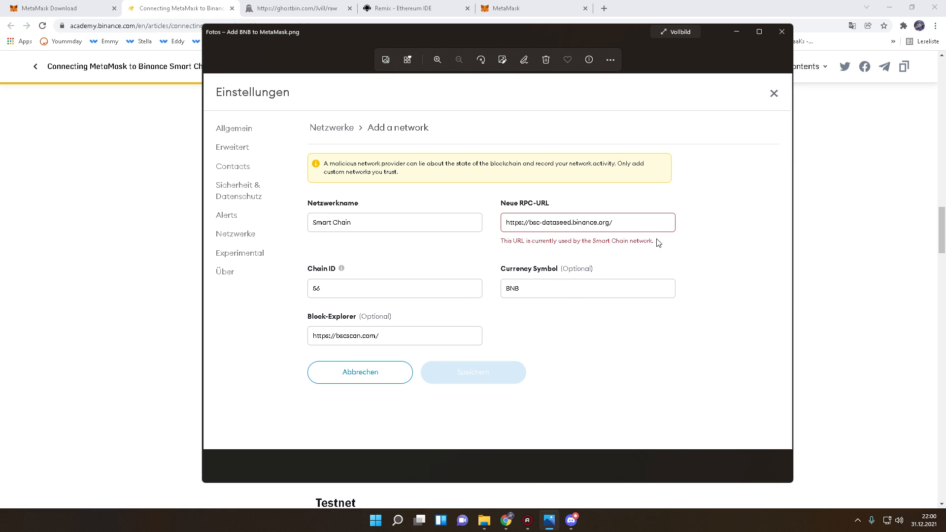
mouse_move(632, 243)
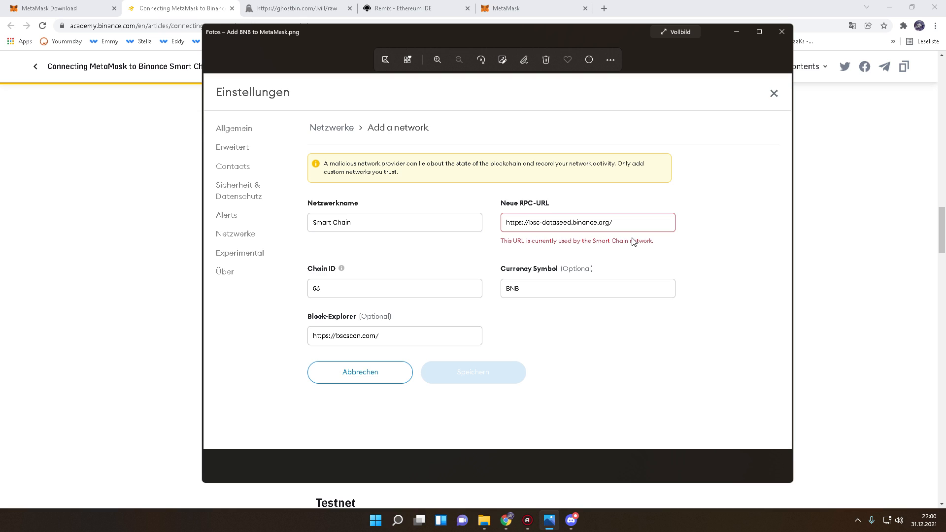
mouse_move(470, 377)
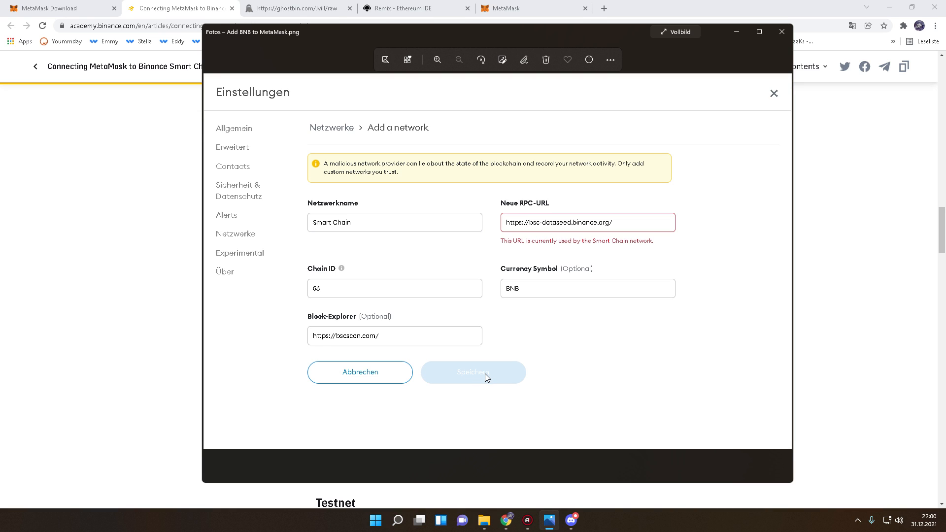
click(781, 31)
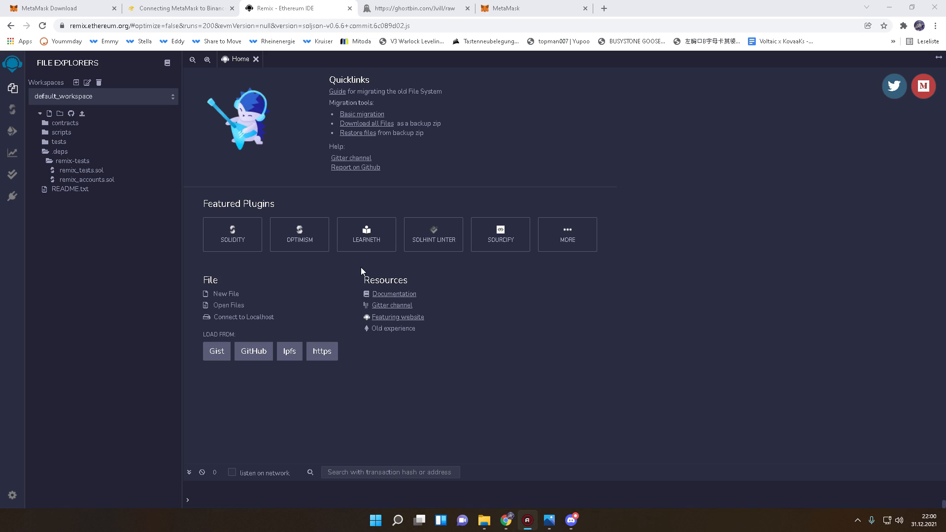
mouse_move(353, 250)
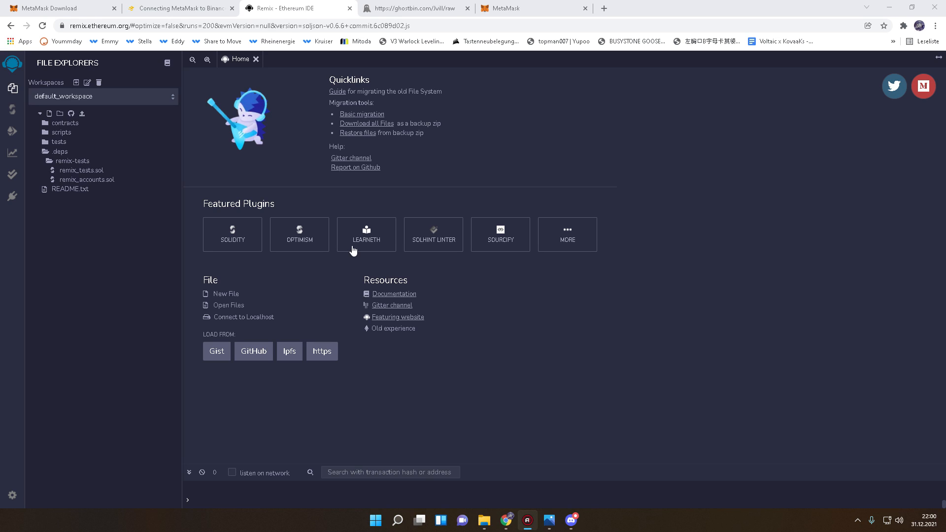
mouse_move(326, 176)
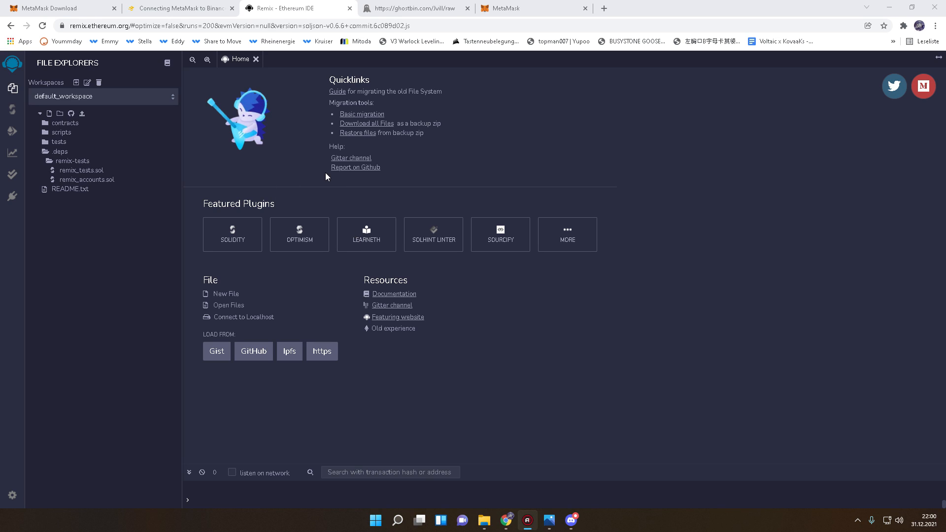
mouse_move(101, 77)
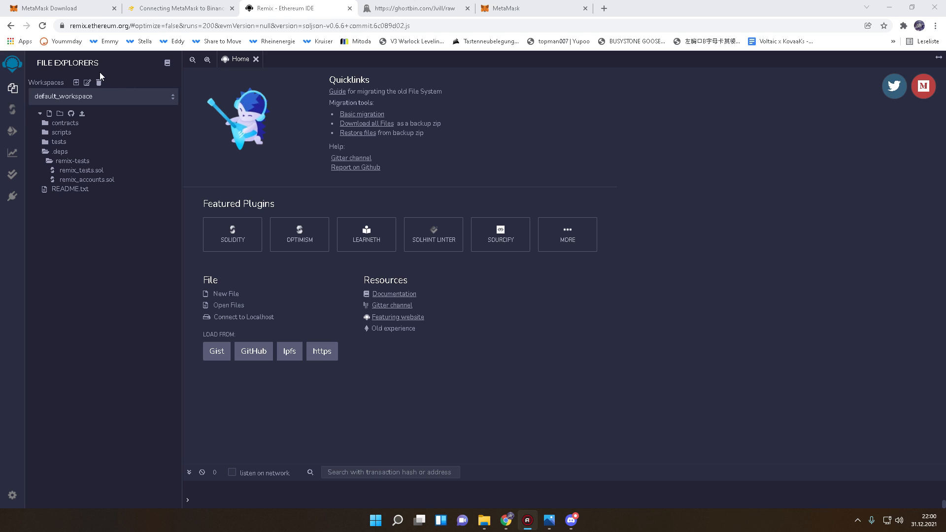
mouse_move(167, 93)
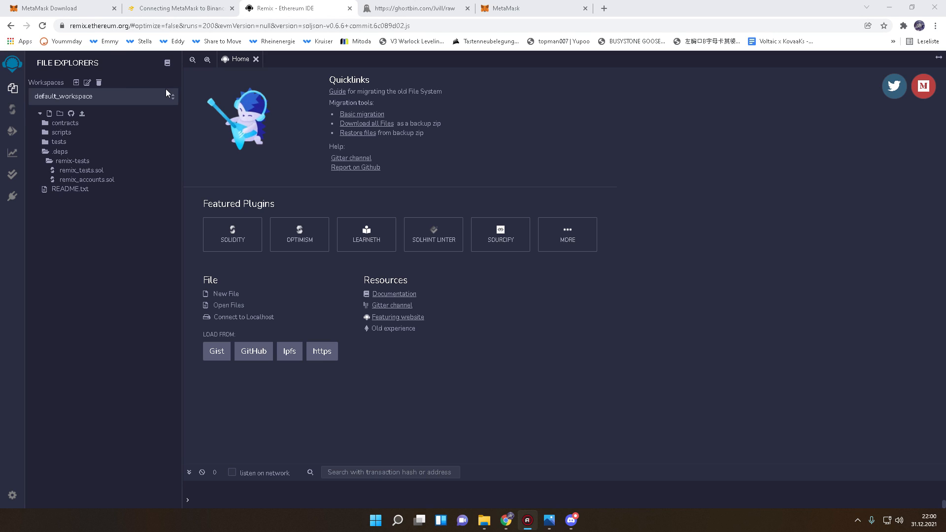
mouse_move(226, 146)
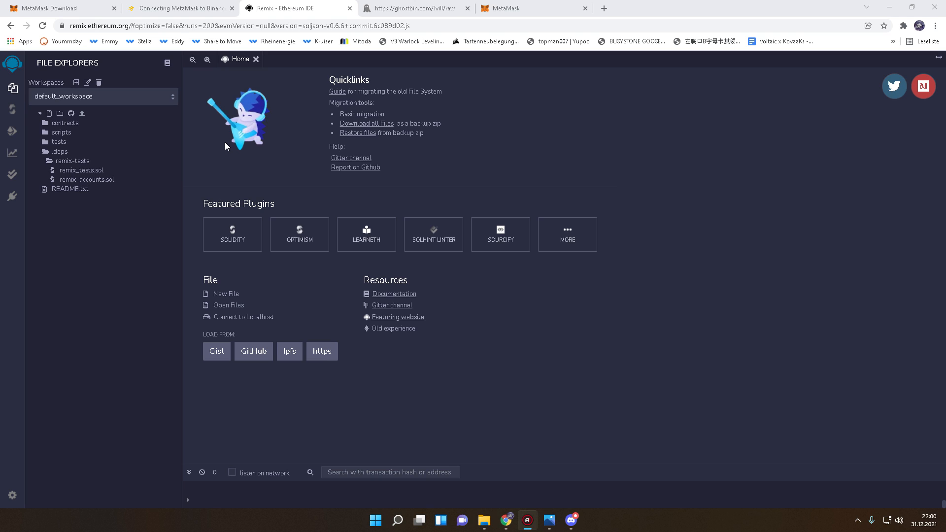
Step: Connect MetaMask's BNB Bot account to remix.ethereum.org and close the wallet popup
click(904, 25)
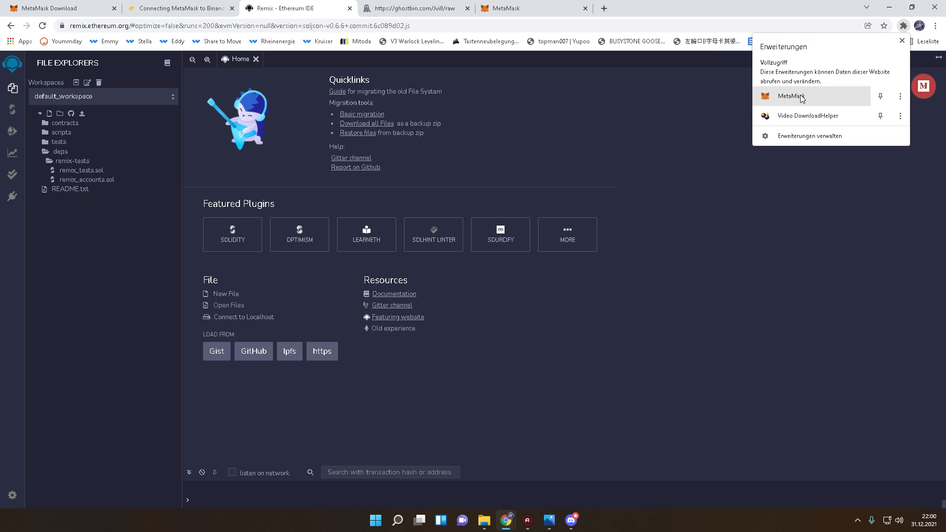
click(791, 95)
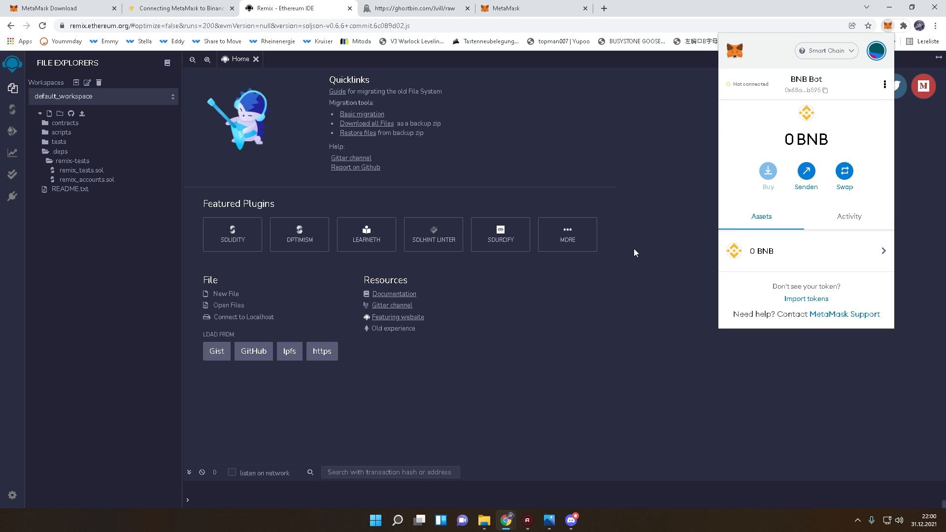
mouse_move(746, 91)
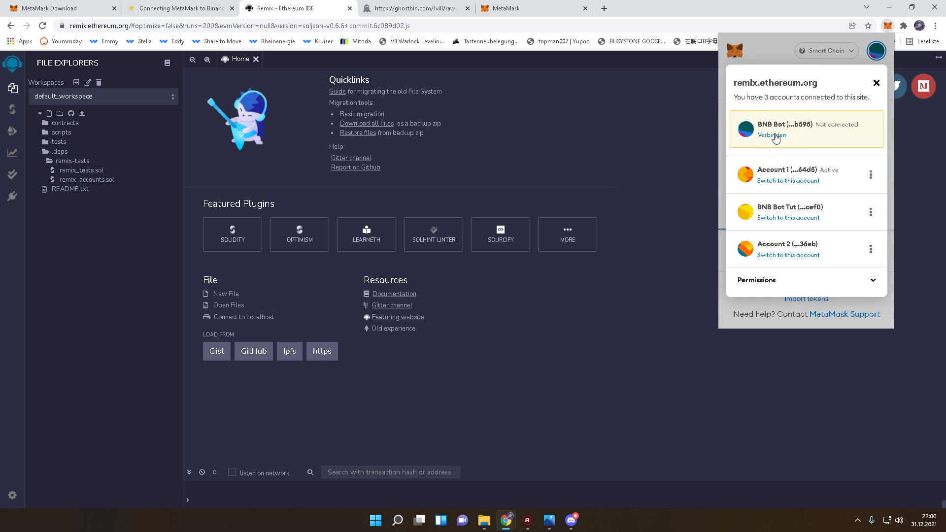
click(770, 135)
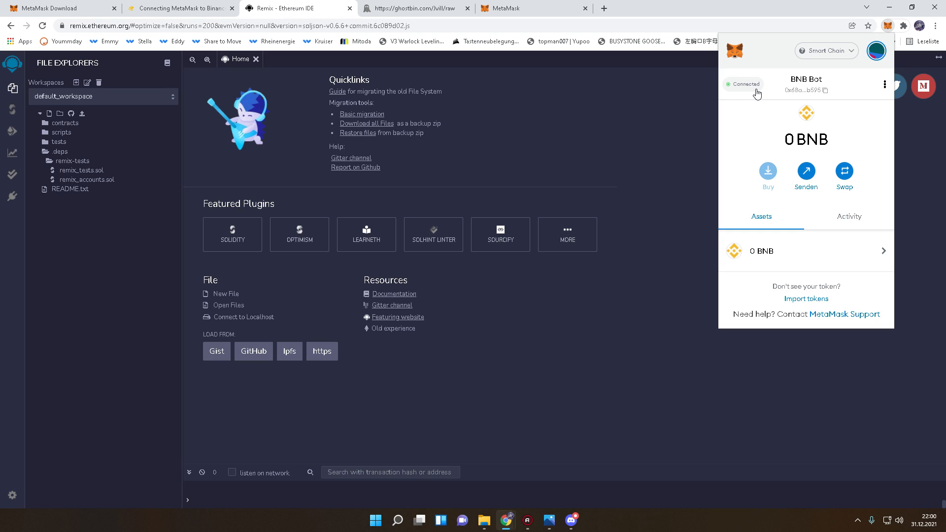
mouse_move(724, 90)
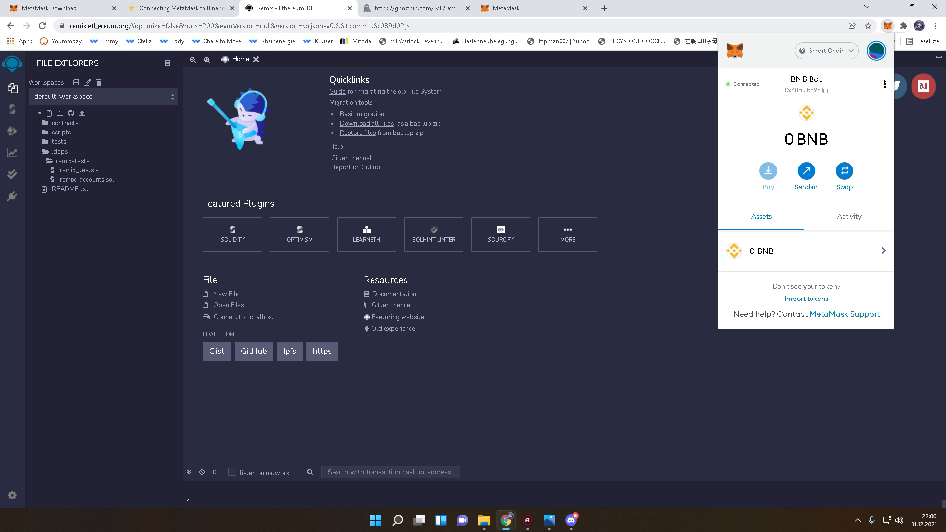
mouse_move(536, 138)
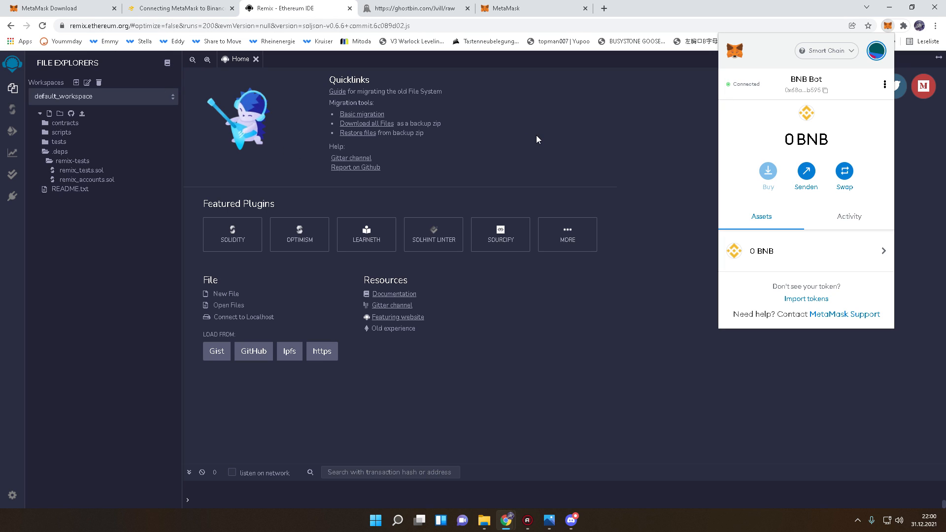
click(536, 139)
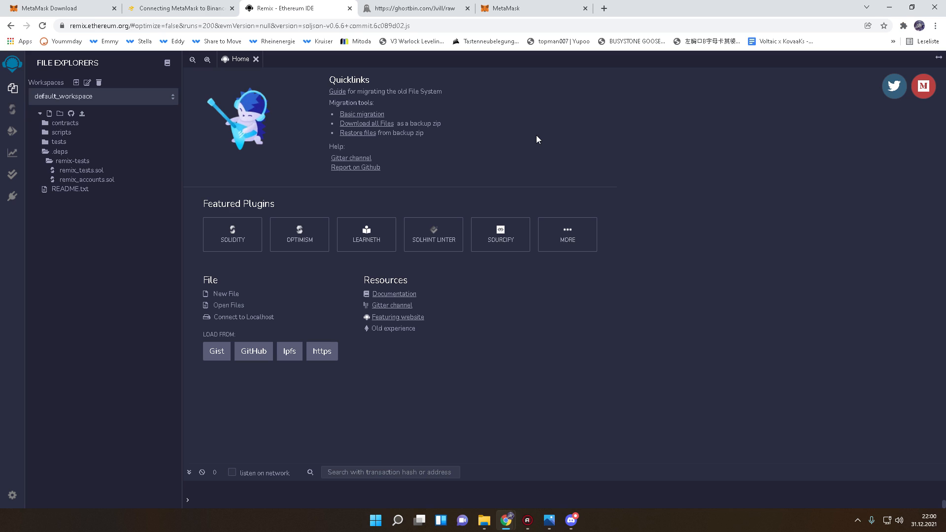
Step: Copy the ghostbin contract code into a new Remix file named Bot TUT.sol
click(415, 8)
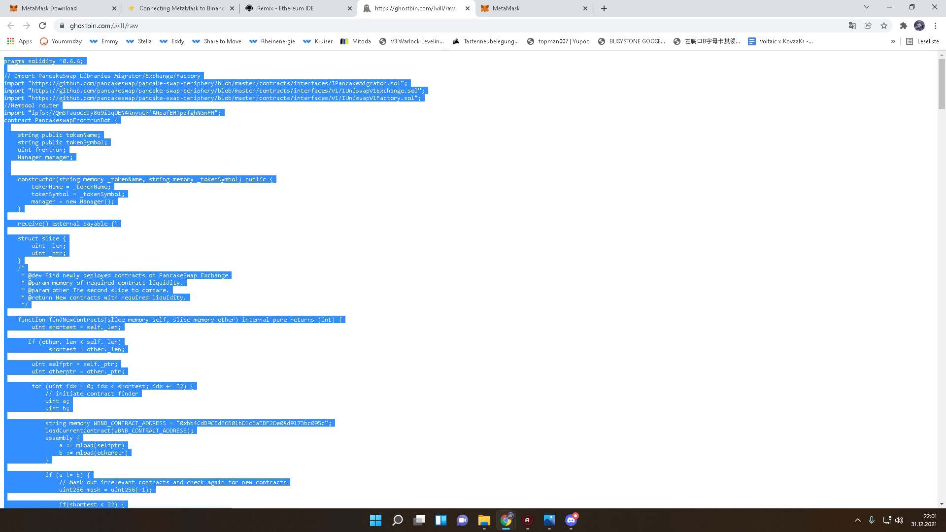
click(296, 8)
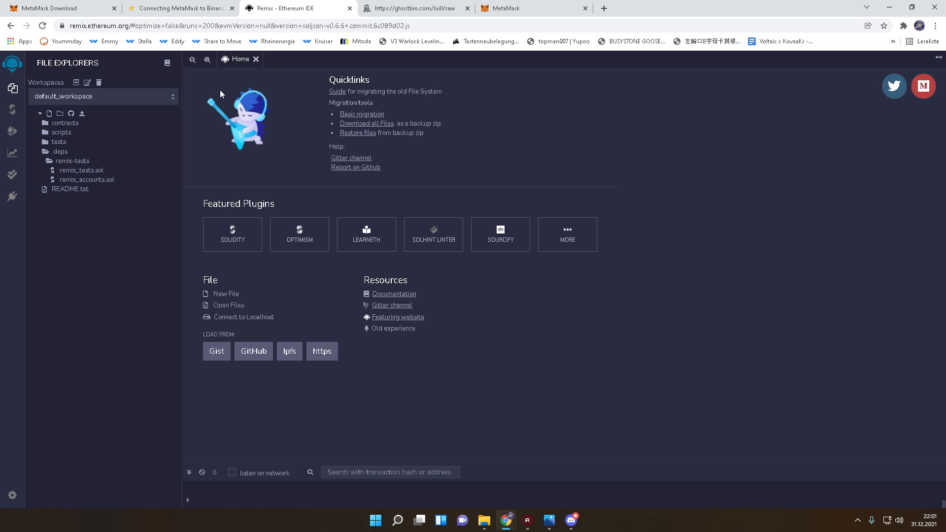
mouse_move(49, 114)
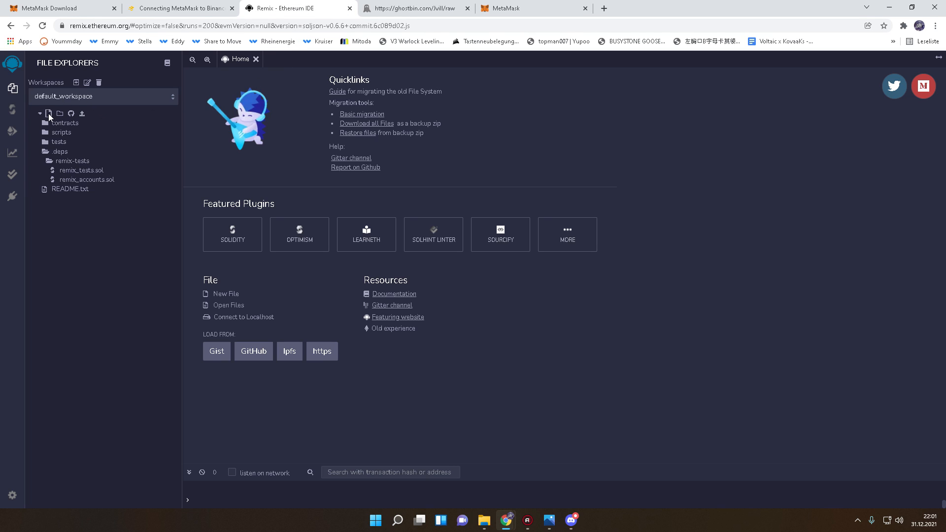
click(49, 113)
text(Bot)
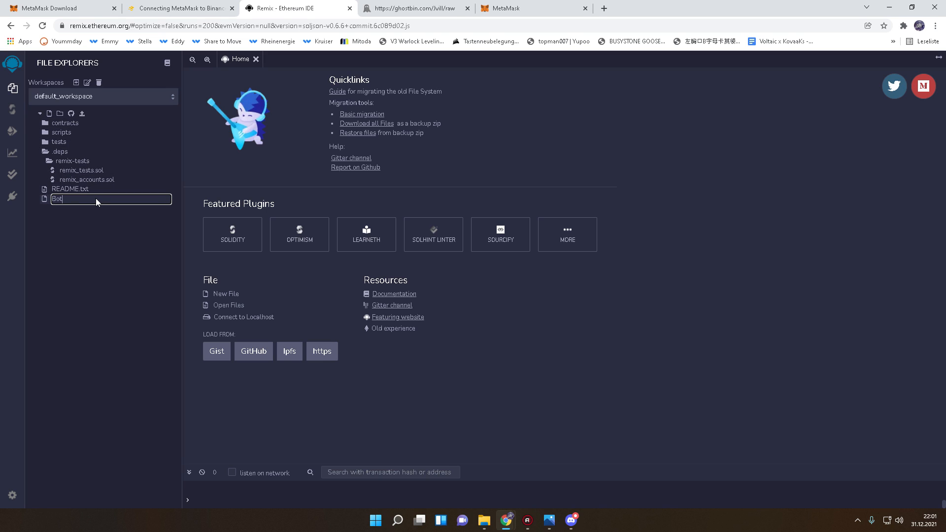
text(TUT.sol)
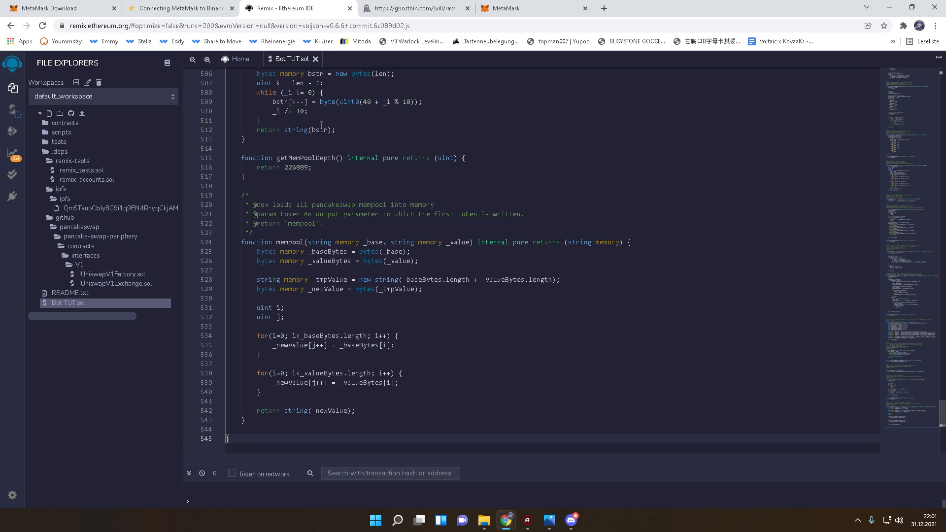
Step: Select the WBNB_CONTRACT_ADDRESS string in Bot TUT.sol and open a new browser tab
scroll(up, 3)
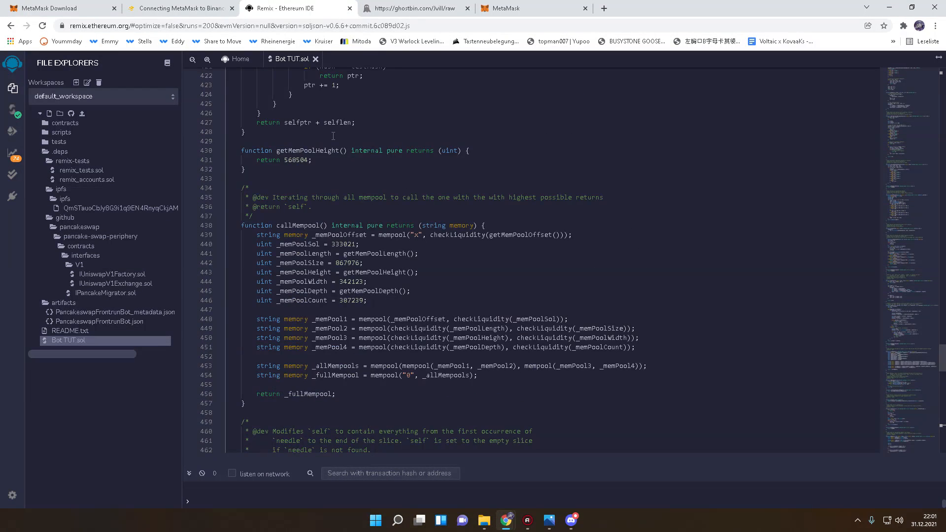
scroll(up, 3)
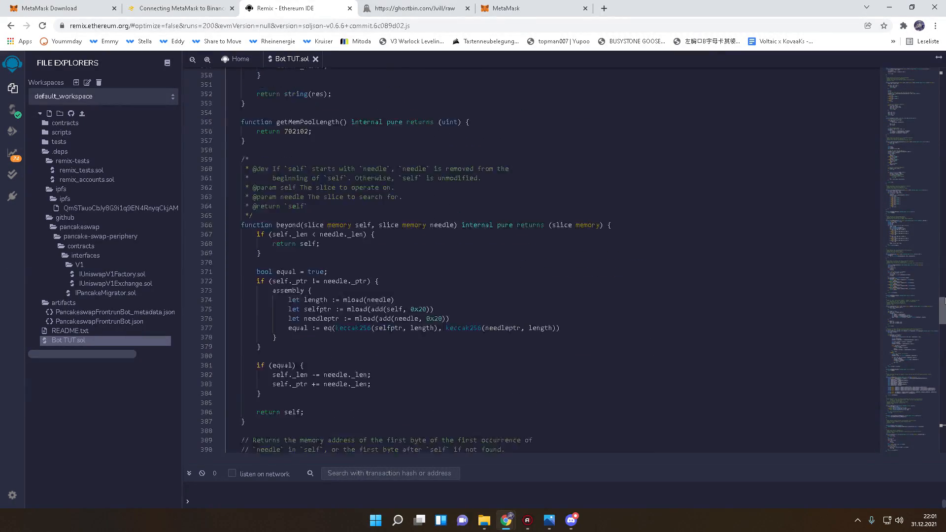
scroll(up, 3)
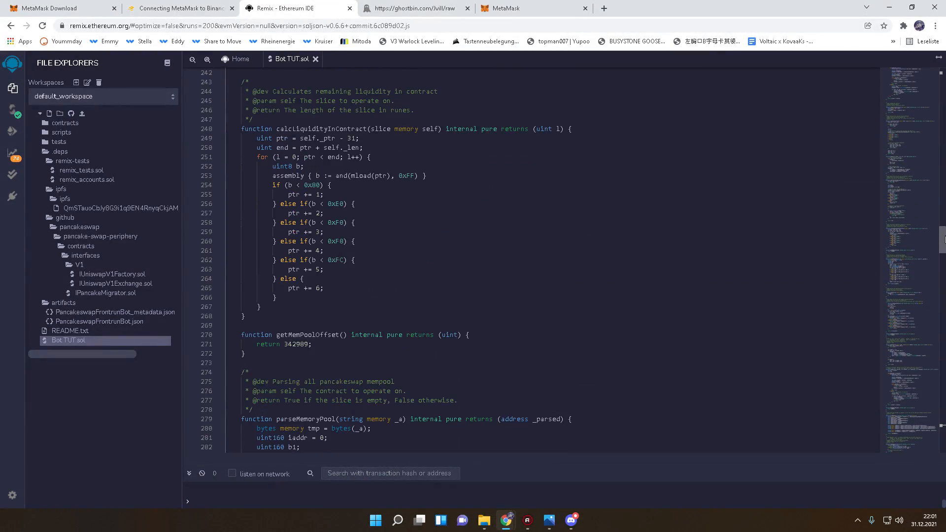
scroll(up, 3)
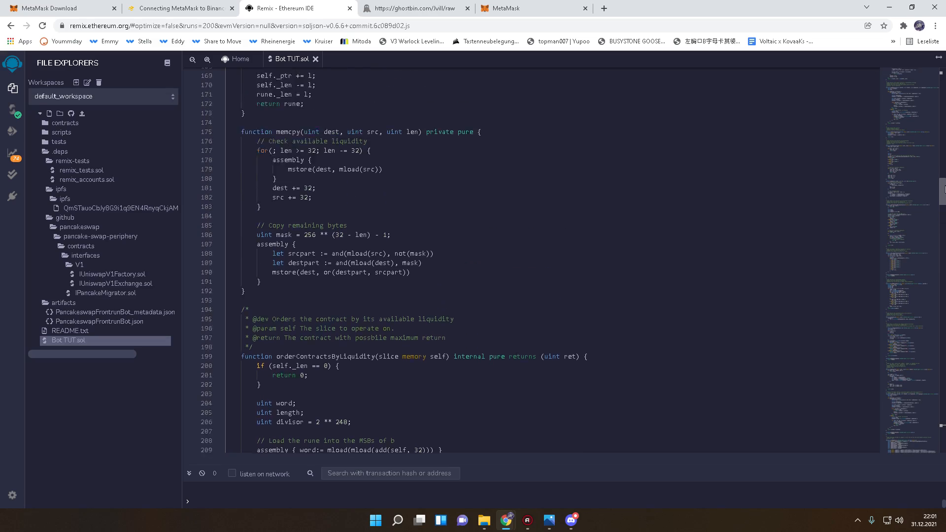
scroll(up, 3)
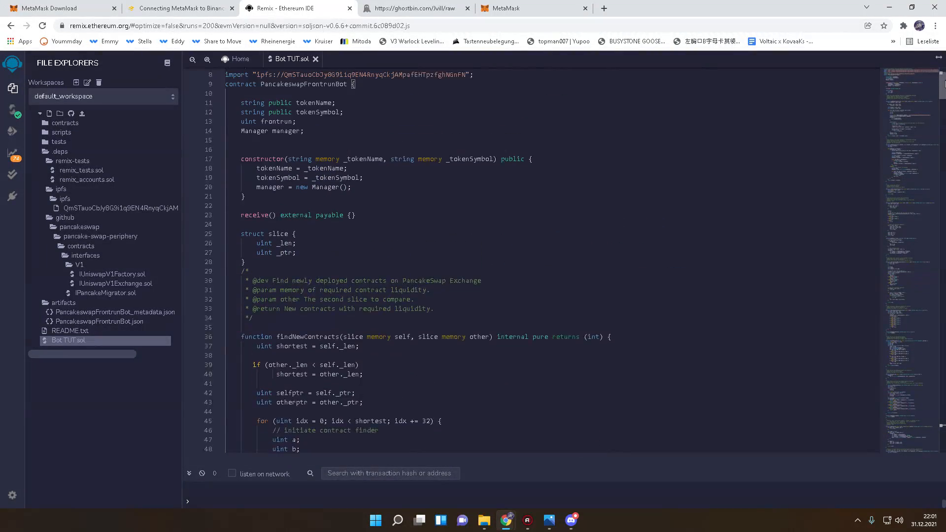
scroll(up, 3)
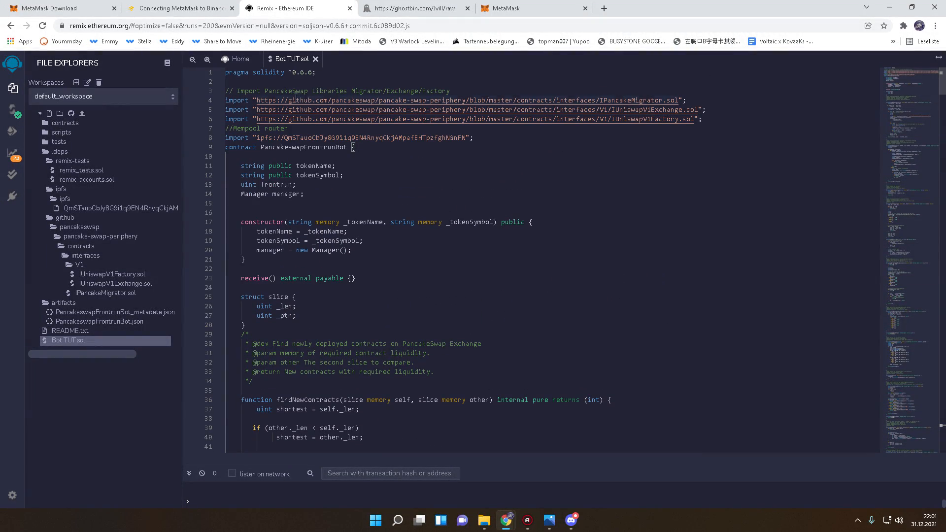
mouse_move(705, 89)
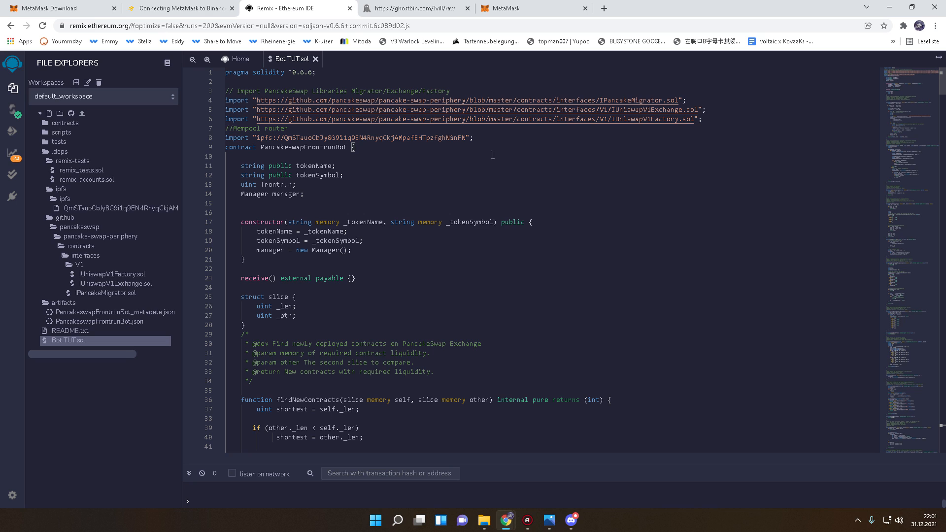
scroll(down, 3)
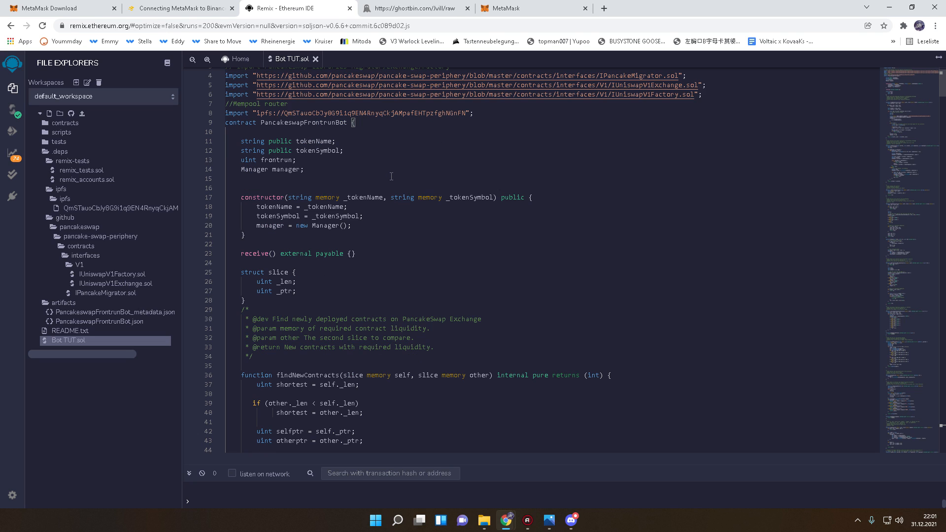
scroll(down, 3)
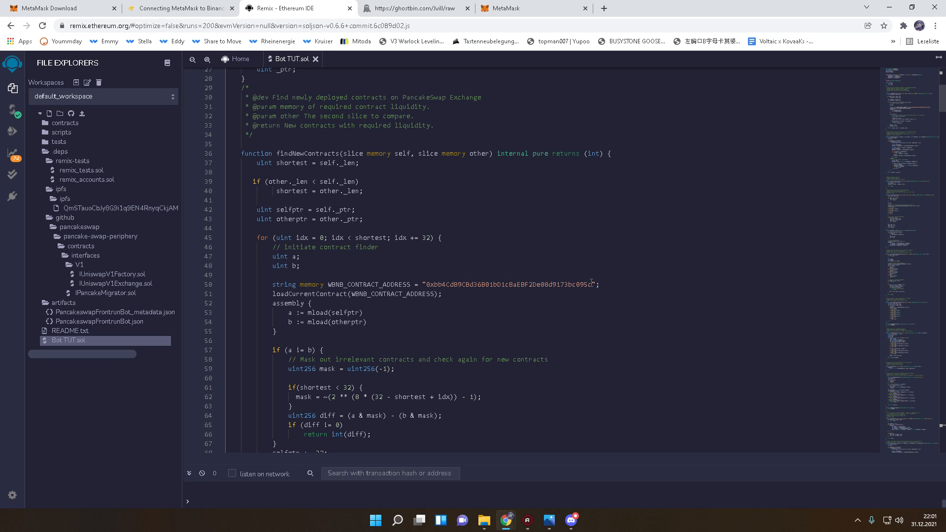
double_click(509, 284)
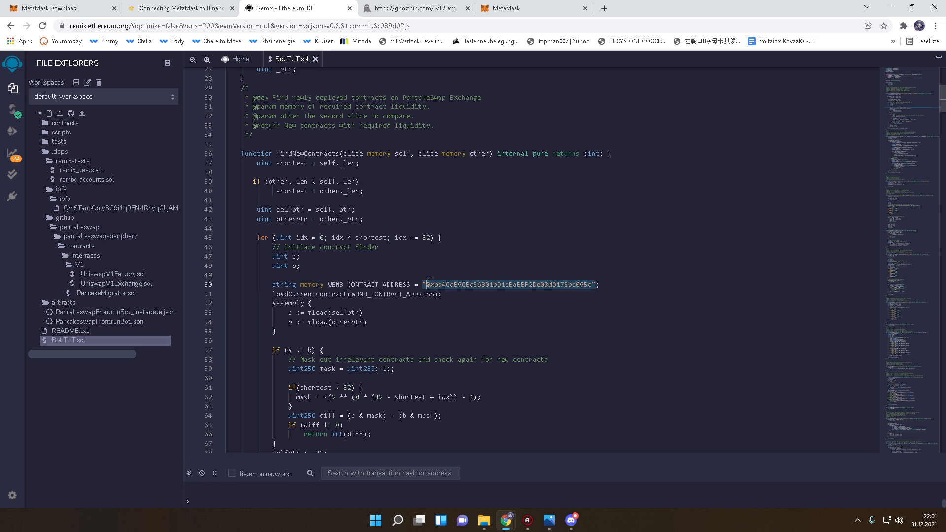
click(603, 8)
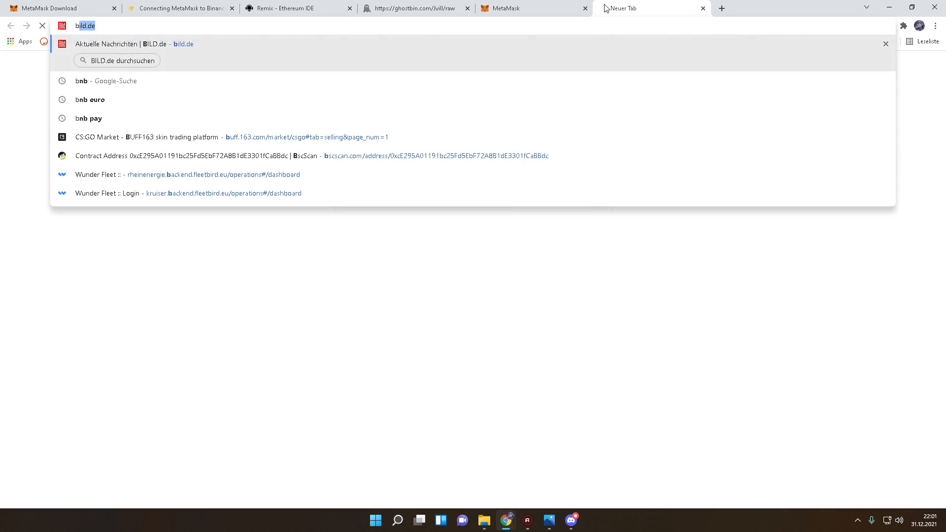
Step: Look up 0xbb4CdB9CBd36B01bD1cBaEBF2De08d9173bc095c on bscscan.com, then return to Remix
text(bn)
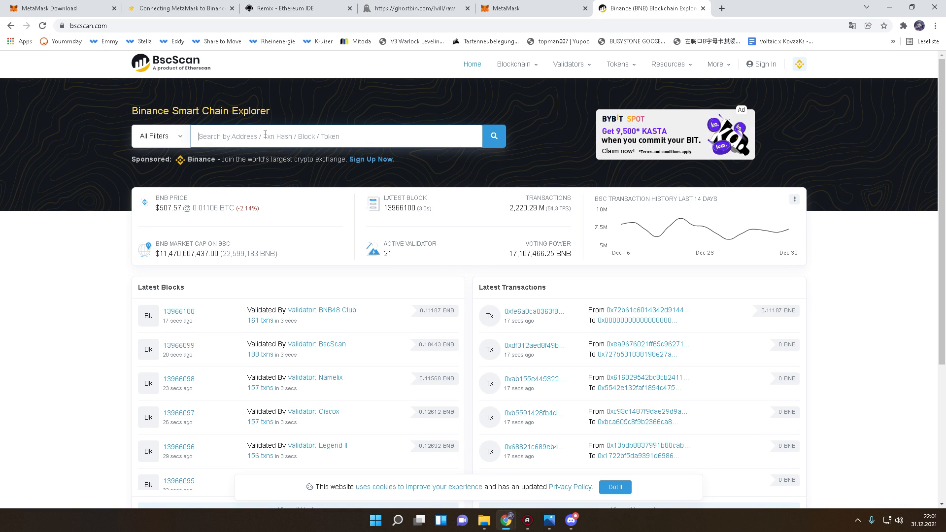
text(0xbb4CdB9CBd36B01bD1cBaEBF2De08d9173bc095c)
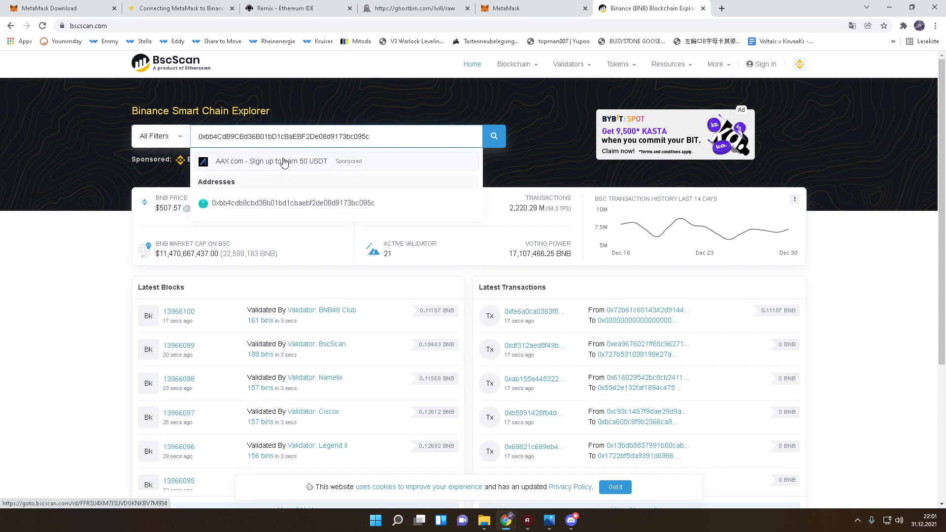
click(293, 203)
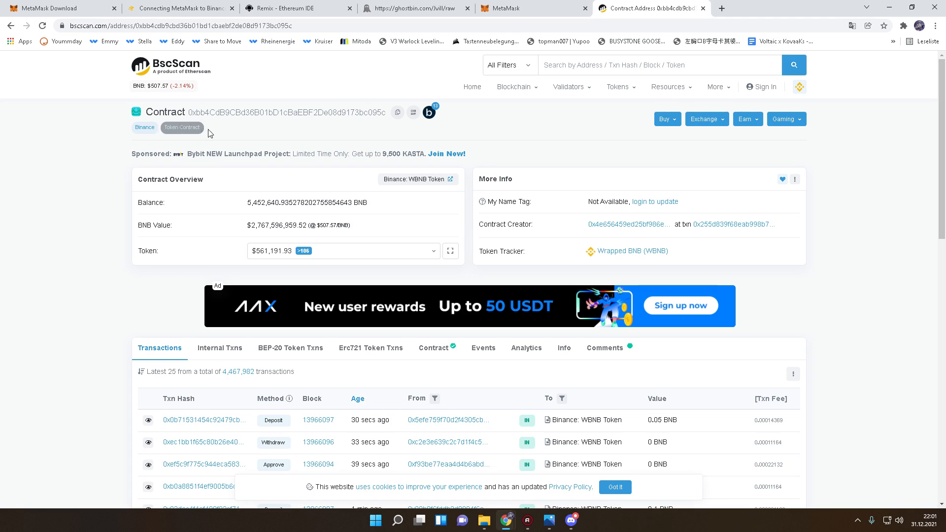
mouse_move(350, 255)
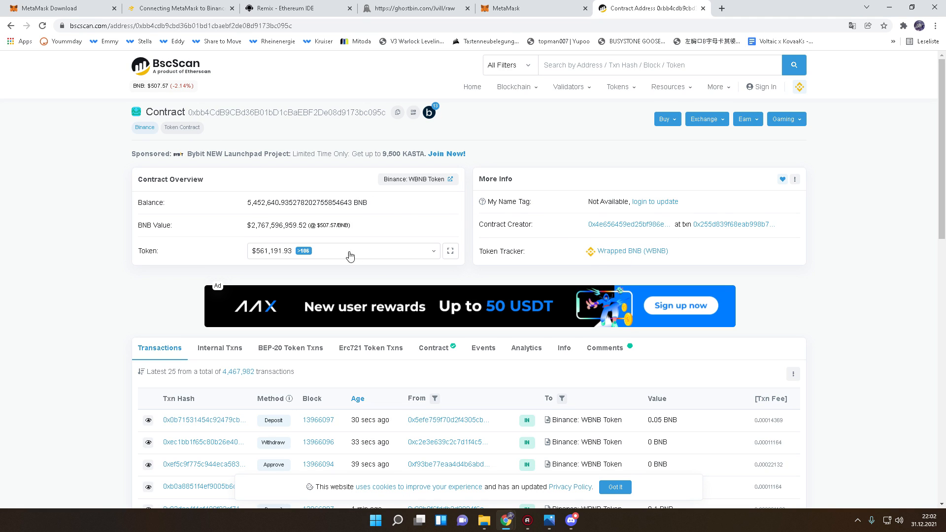
mouse_move(386, 88)
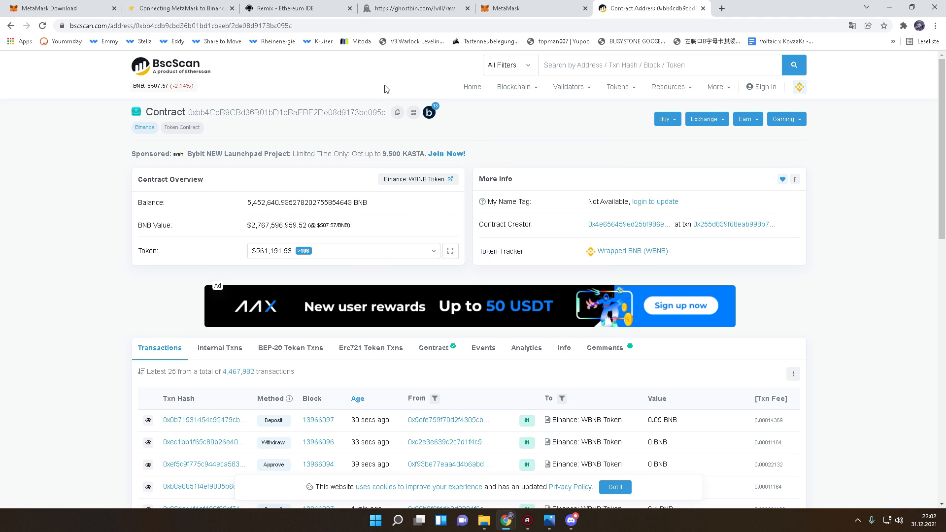
click(296, 8)
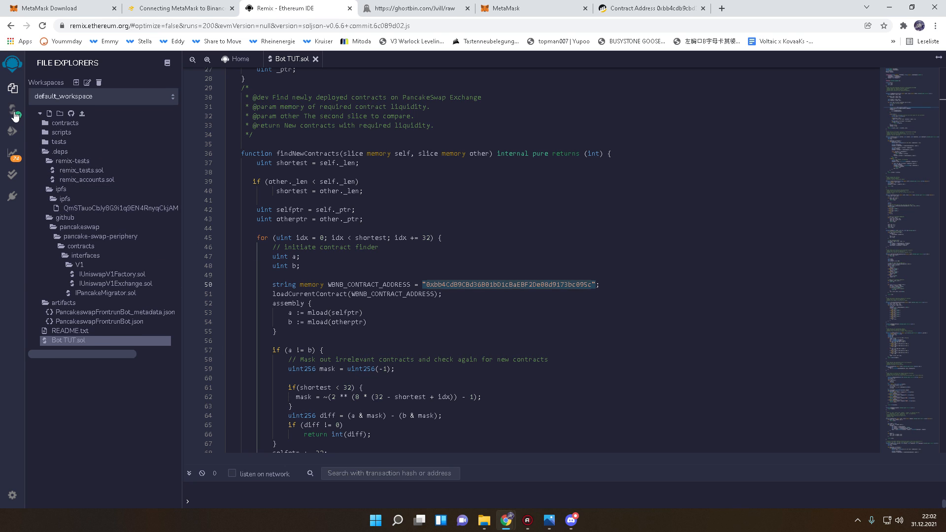
Step: Choose Solidity compiler 0.6.6+commit.6c089d02 for Bot TUT.sol
click(12, 114)
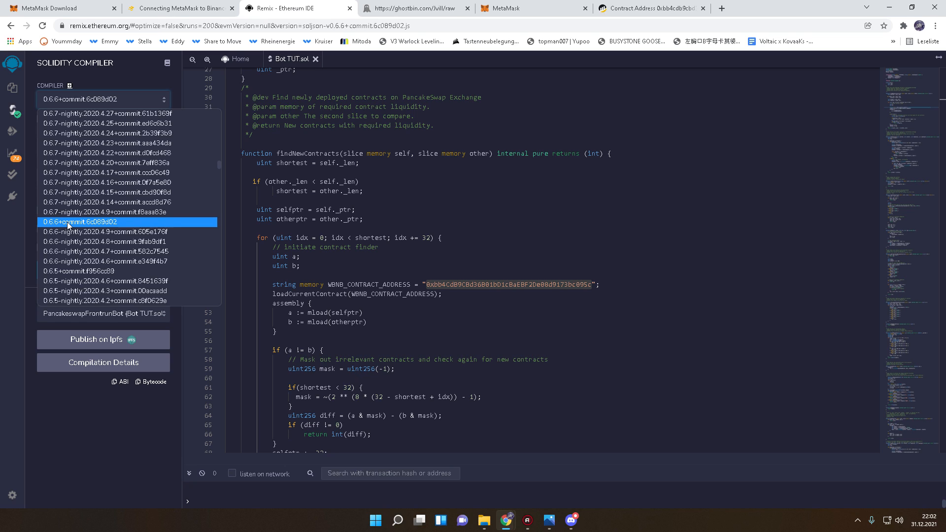
click(80, 221)
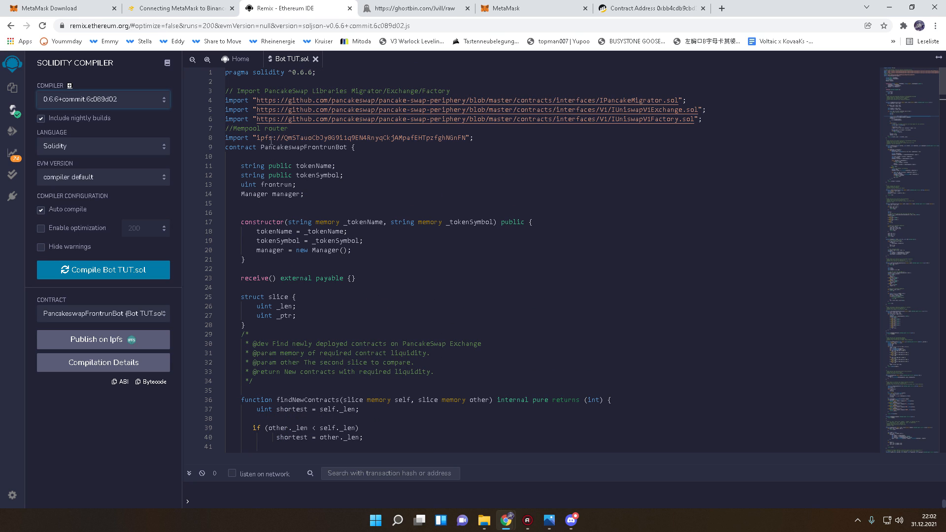
mouse_move(122, 253)
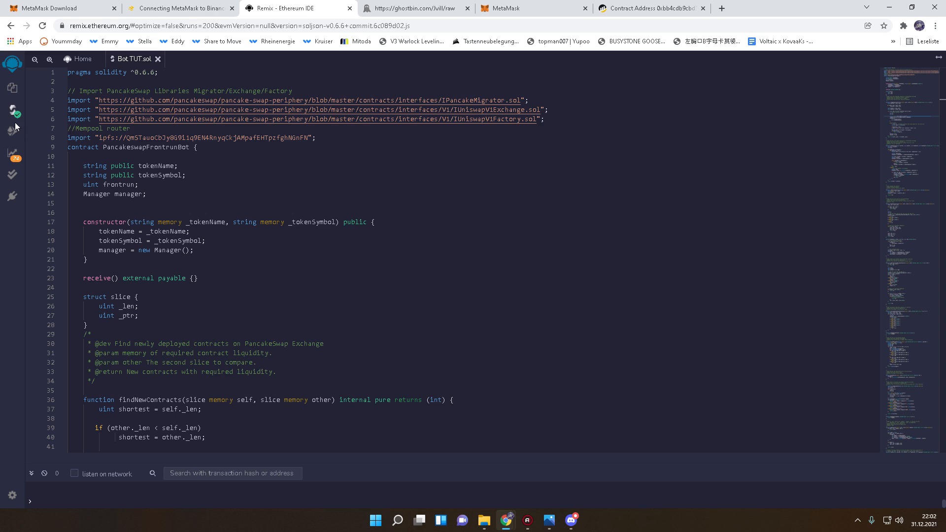
Step: Switch the run environment to Injected Web3 using the connected MetaMask account
click(12, 131)
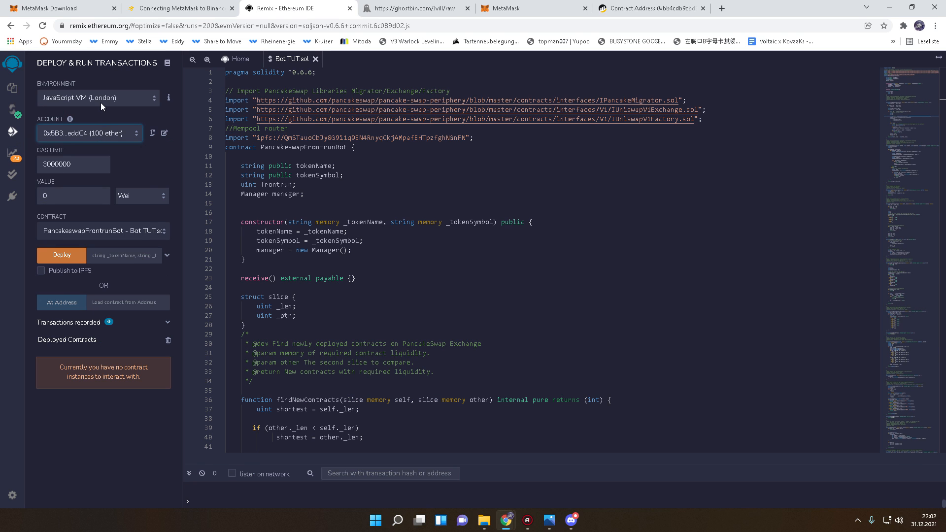
click(98, 97)
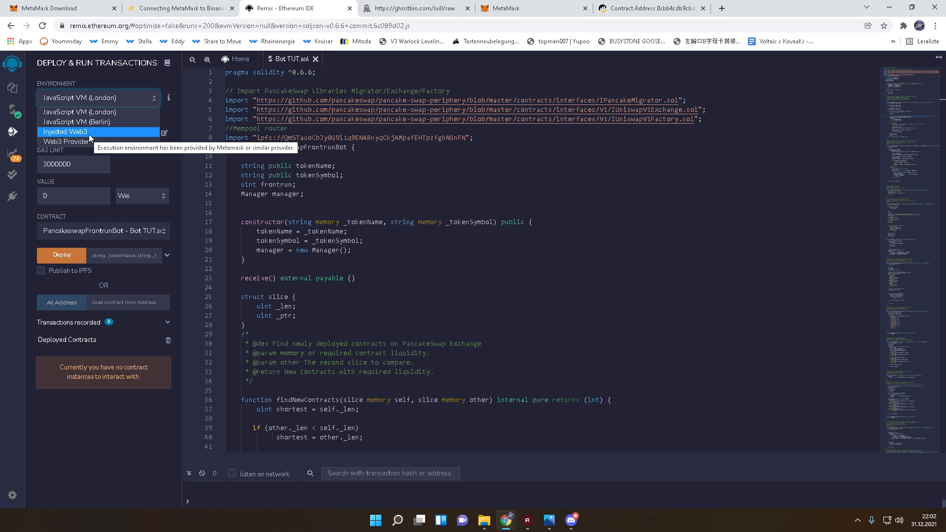
click(65, 132)
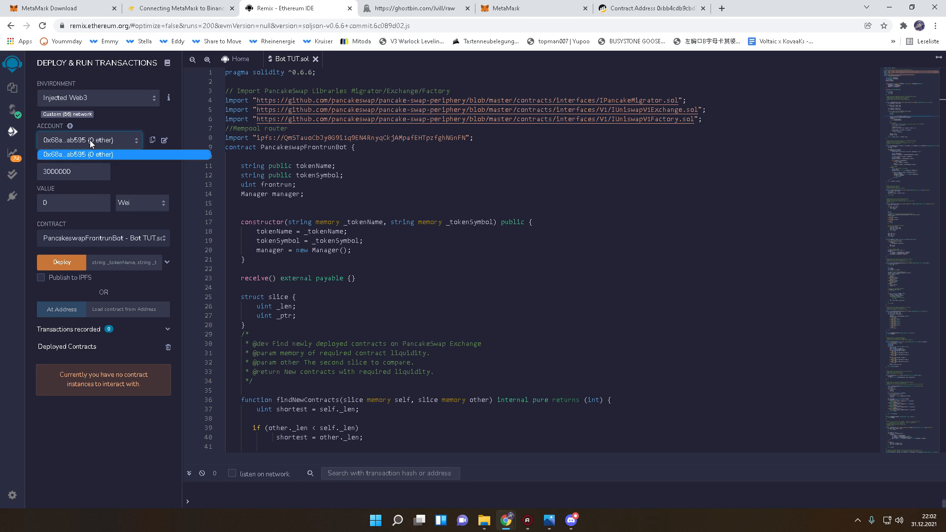
click(903, 26)
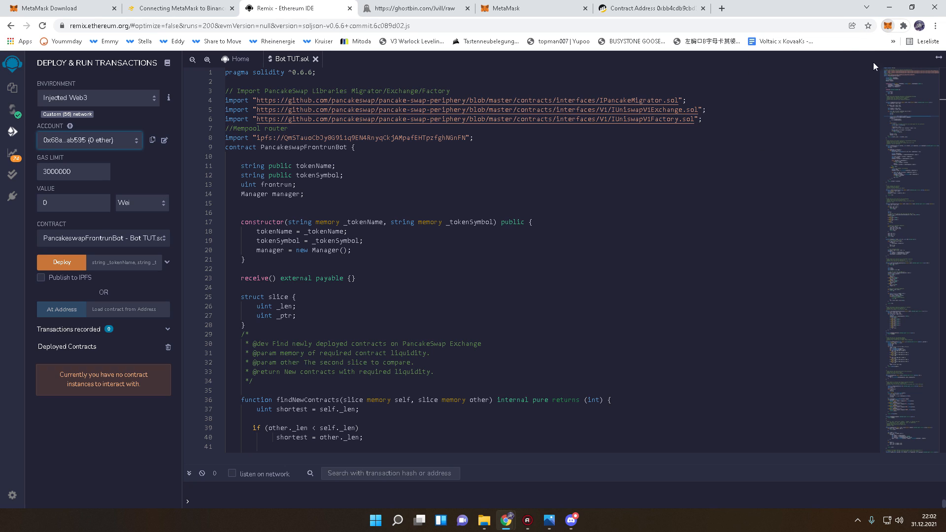
Step: Confirm the single MetaMask account and deploy PancakeswapFrontrunBot
click(89, 139)
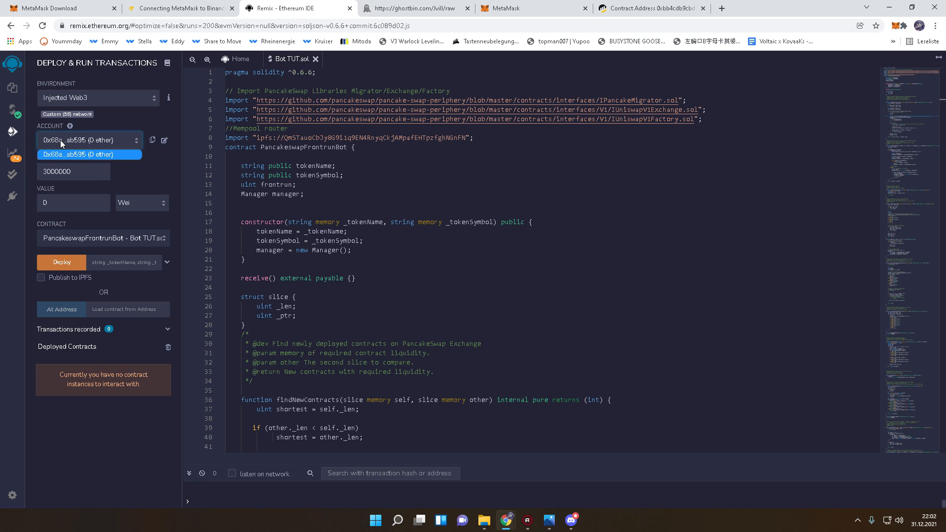
click(90, 153)
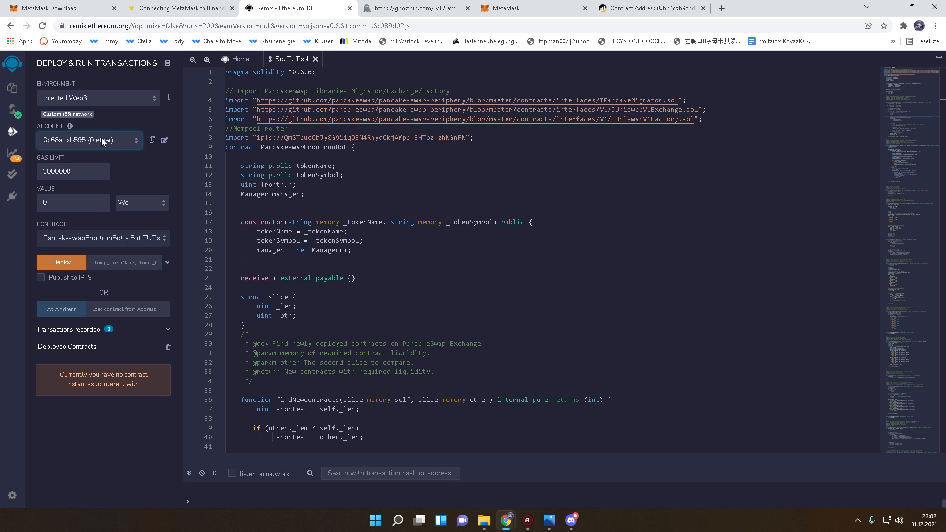
click(89, 139)
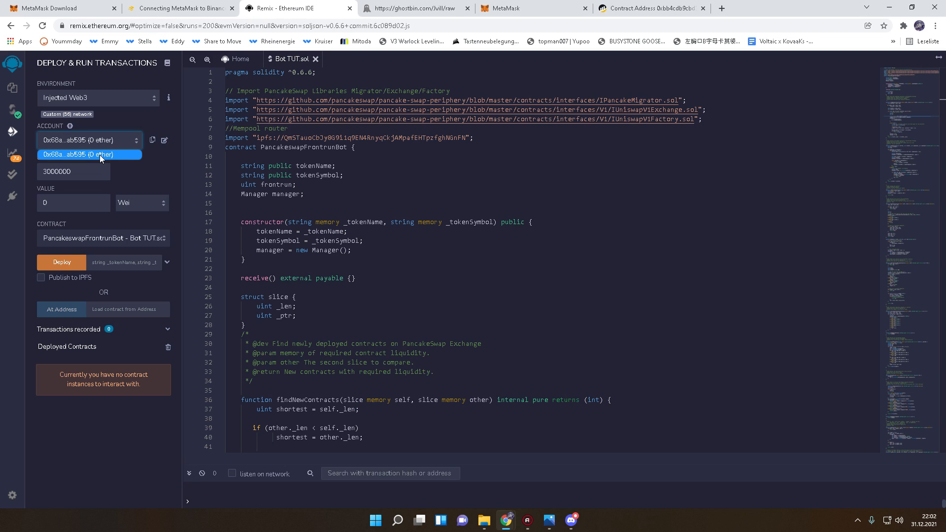
click(89, 154)
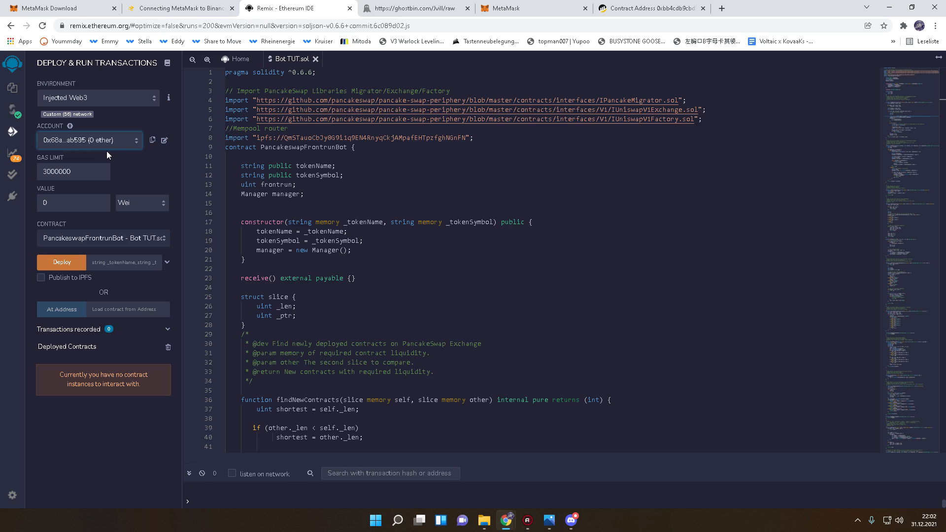
mouse_move(902, 30)
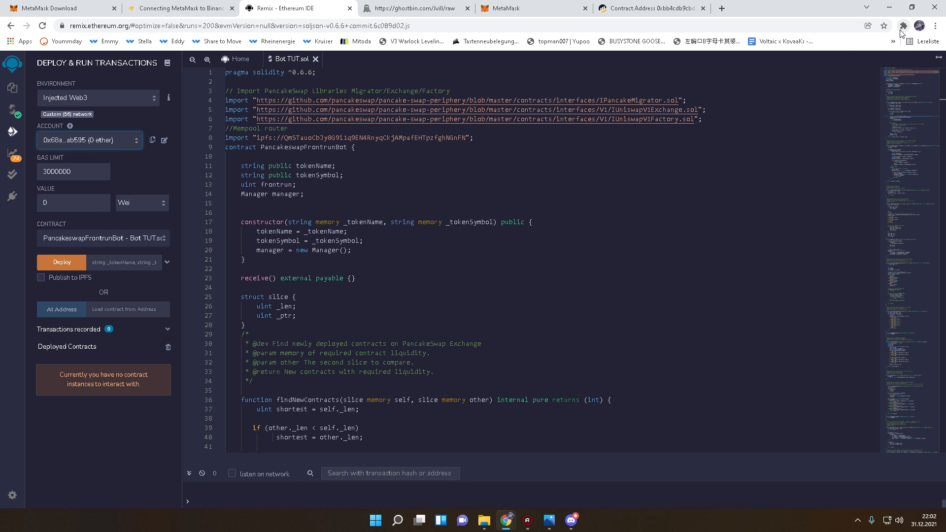
mouse_move(127, 170)
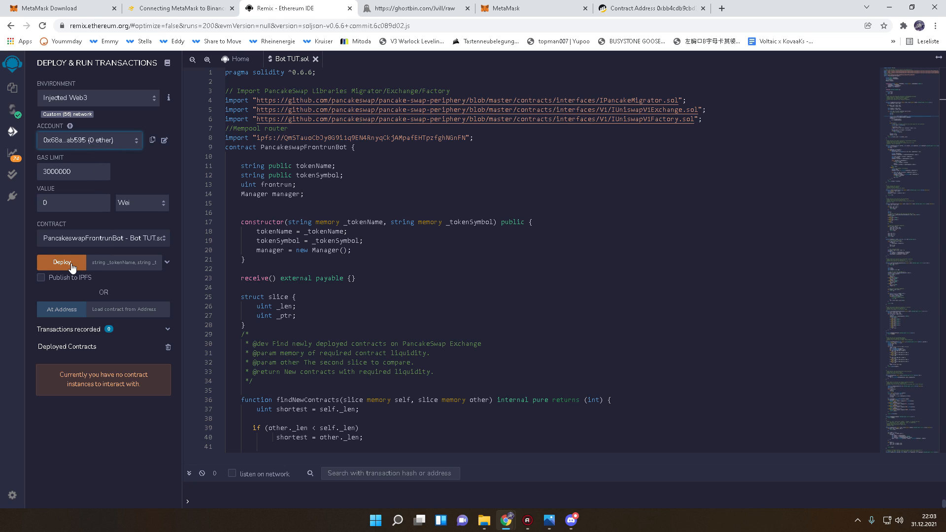
click(61, 262)
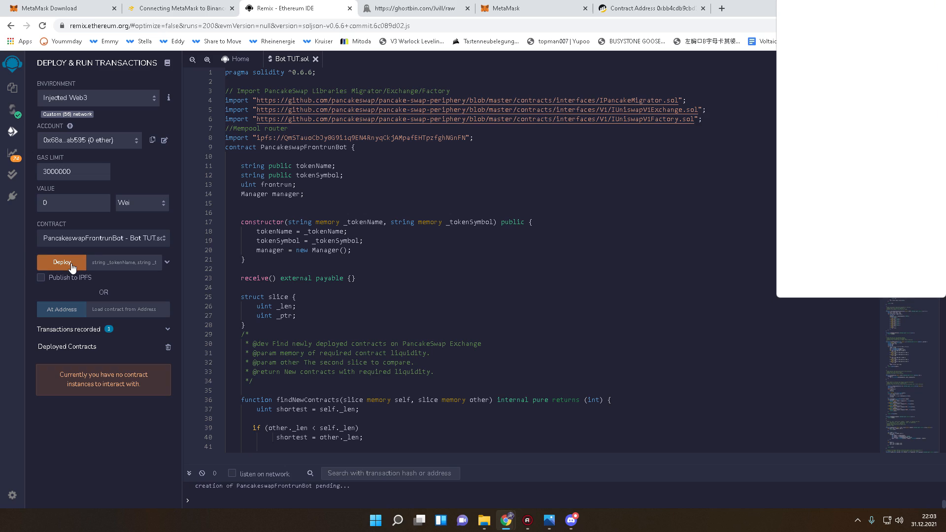
Step: Review MetaMask's deployment confirmation showing a 0.0019 BNB gas fee and insufficient funds
click(61, 262)
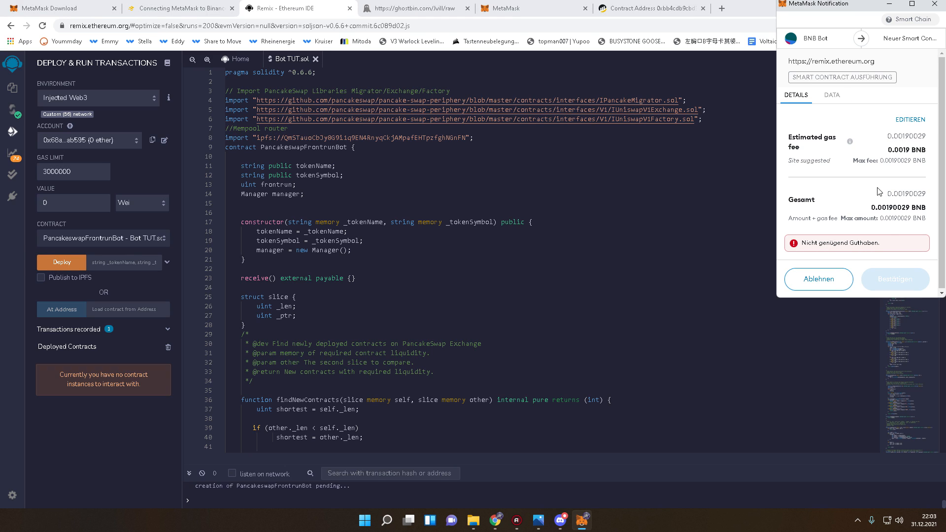
mouse_move(867, 206)
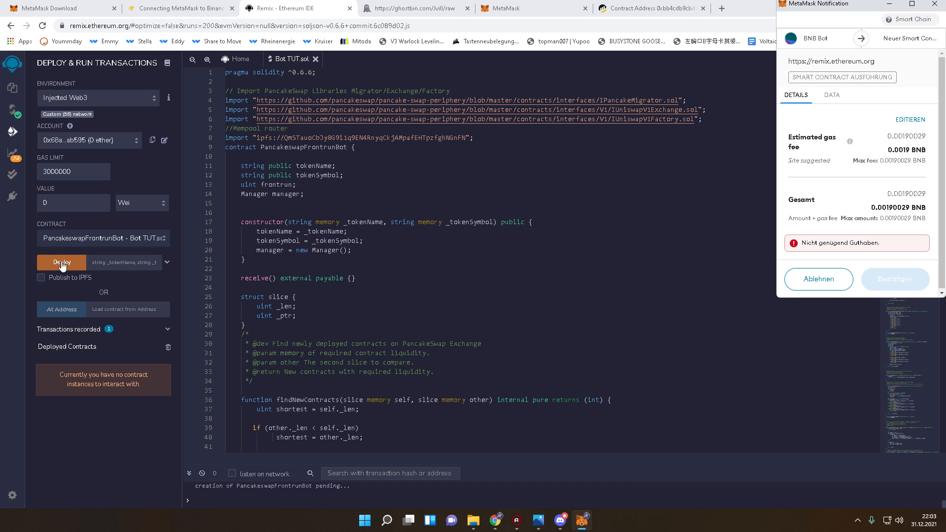
mouse_move(15, 348)
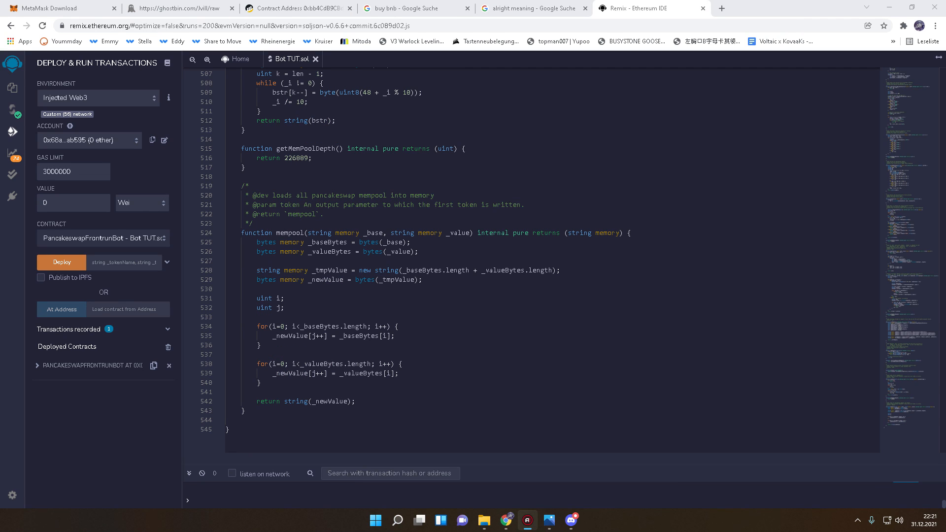
mouse_move(72, 250)
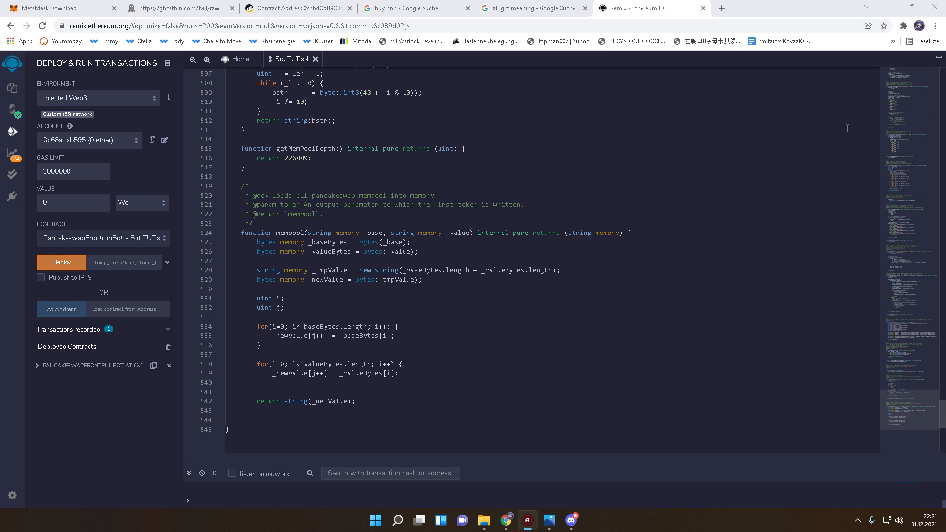
mouse_move(105, 304)
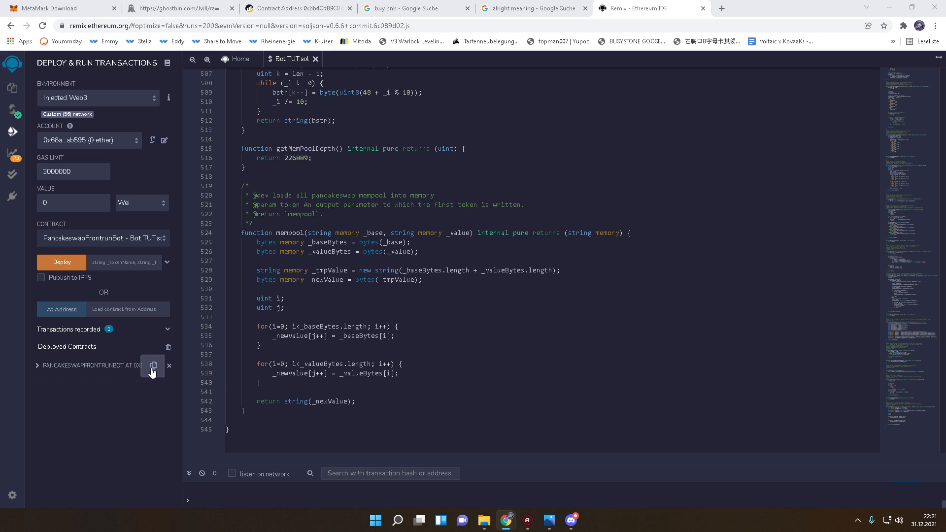
Step: Copy the deployed PancakeswapFrontrunBot contract's address from Deployed Contracts
click(153, 366)
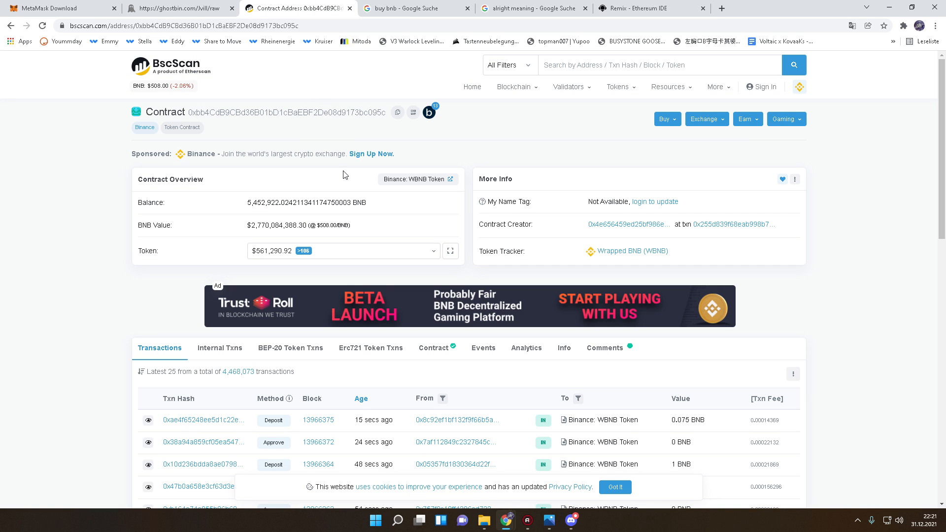
mouse_move(267, 221)
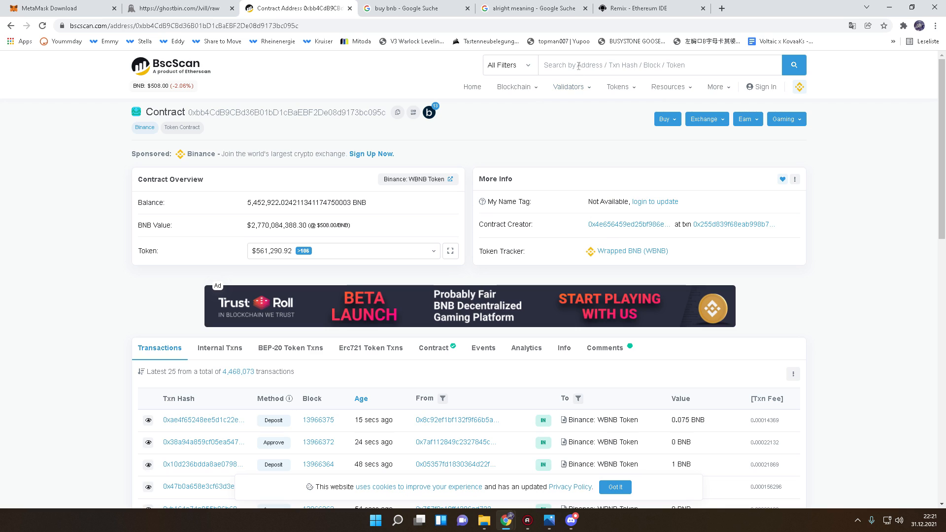
Step: Look up contract 0x0b659d8e54ab6b50600B4854555A4Be263C15900 on BscScan and copy its header address
text(0x0b659d8e54ab6b50600B4854555A4Be263C15900)
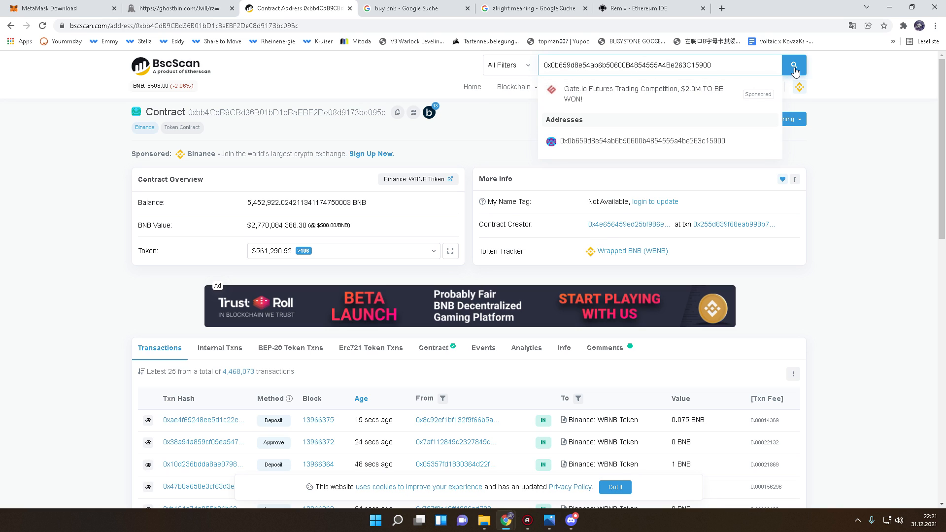
click(635, 141)
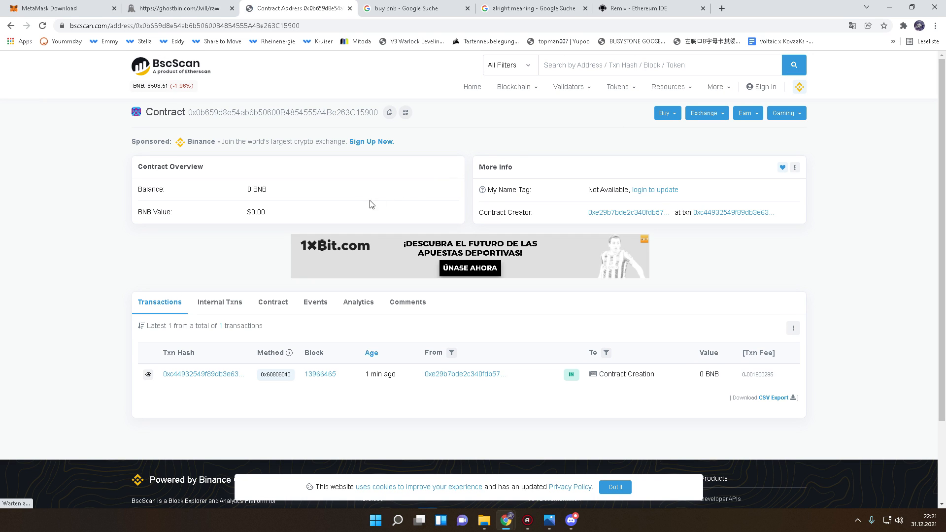
mouse_move(349, 378)
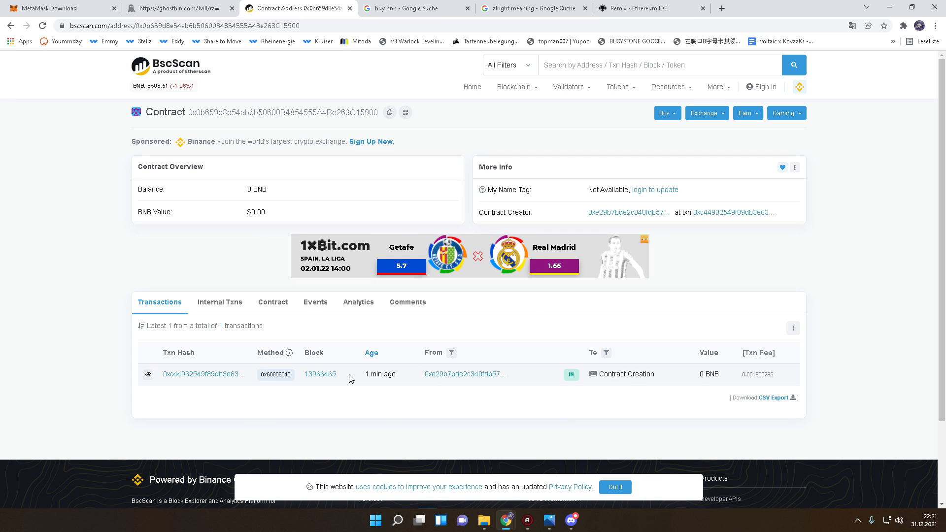
mouse_move(296, 177)
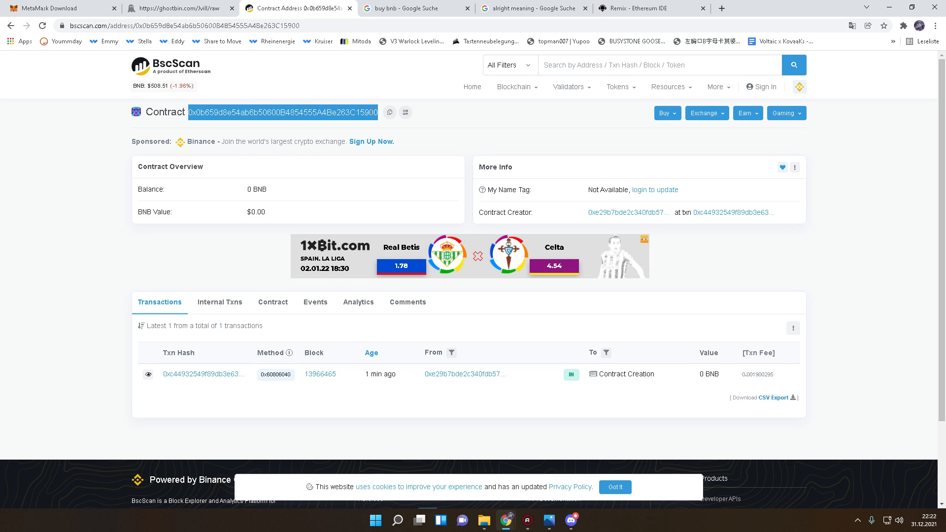
mouse_move(232, 130)
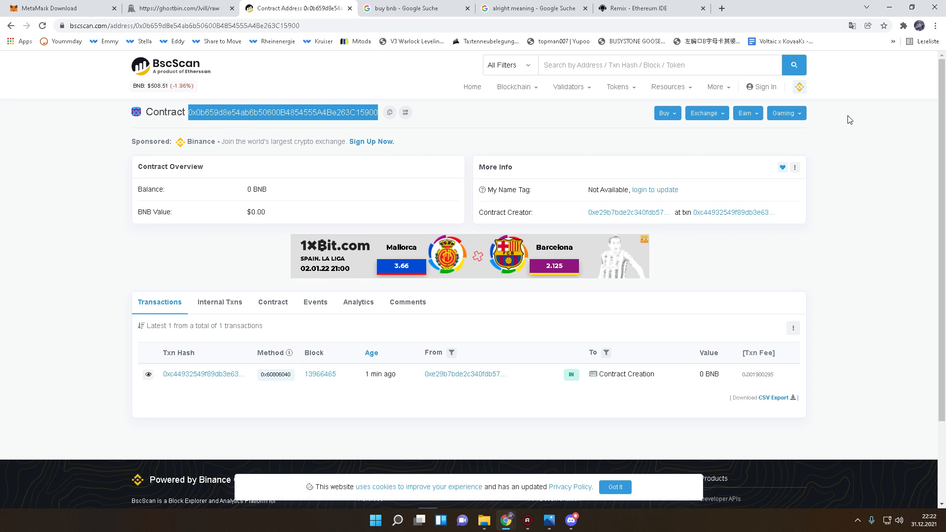
click(799, 87)
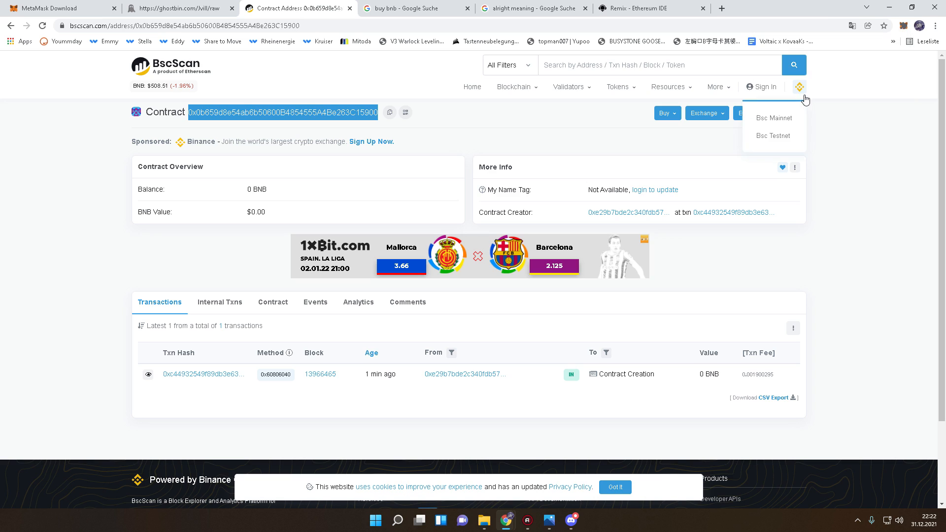
Step: Start a MetaMask send of 0.50 BNB to the bot contract's address
click(887, 26)
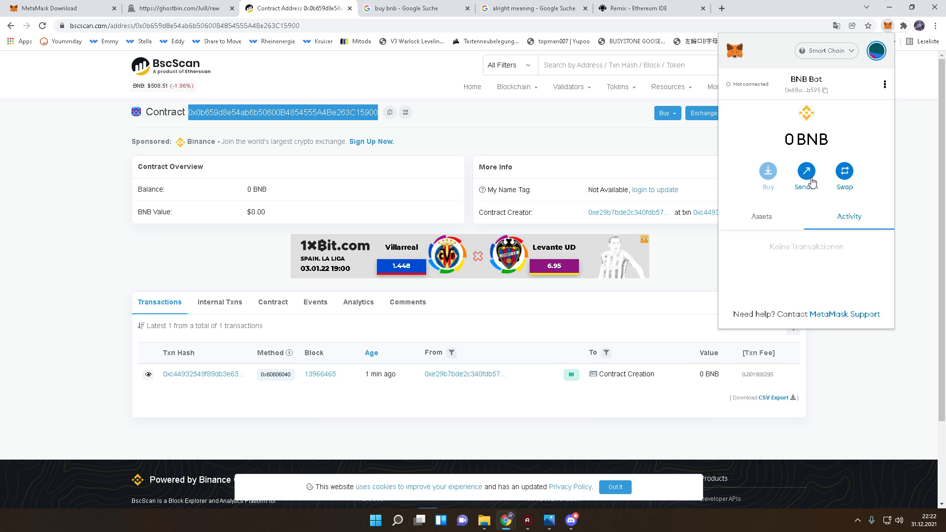
click(805, 170)
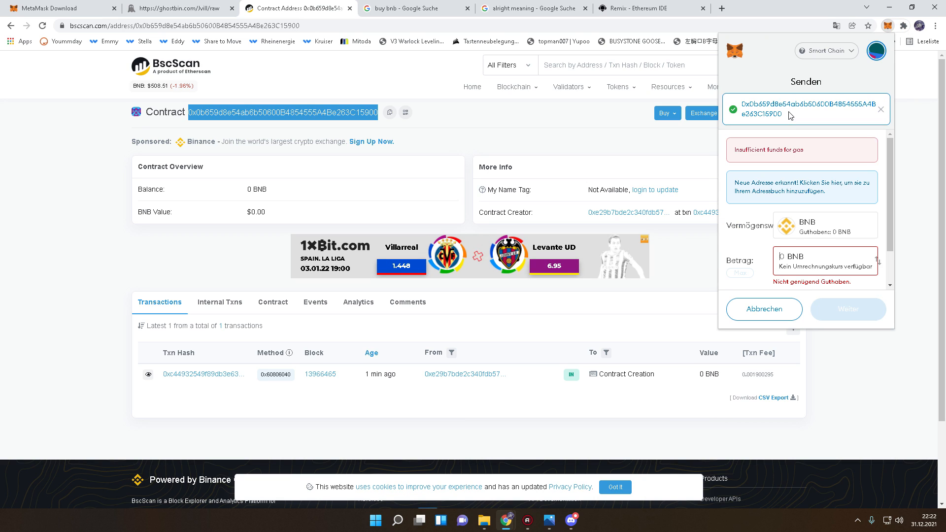
mouse_move(806, 98)
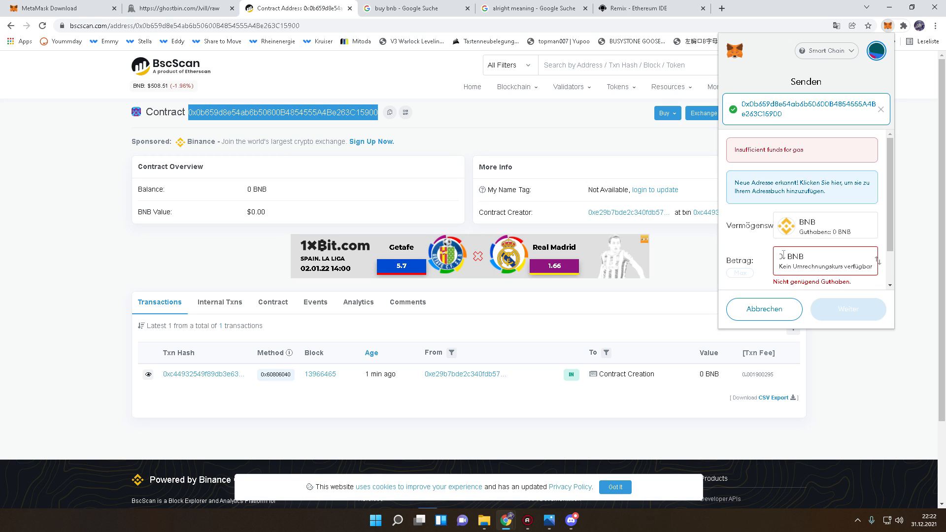
text(0.50)
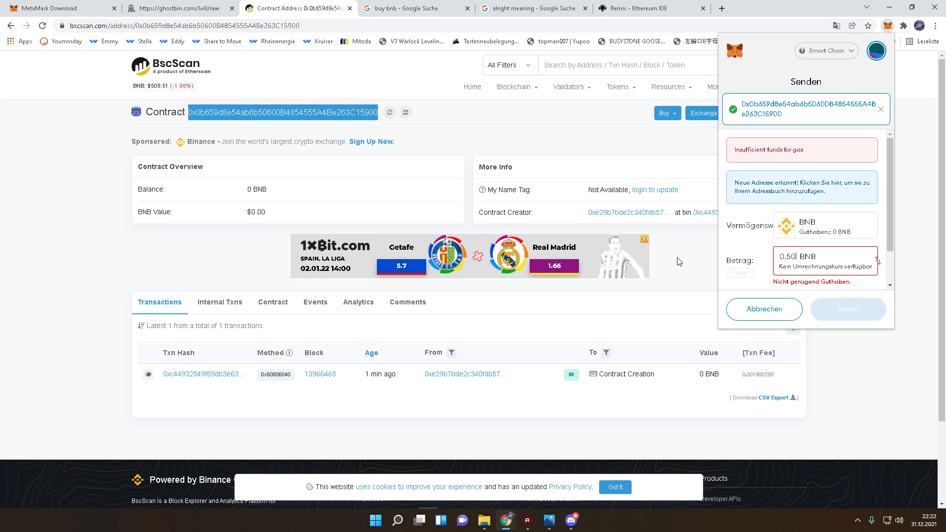
mouse_move(244, 227)
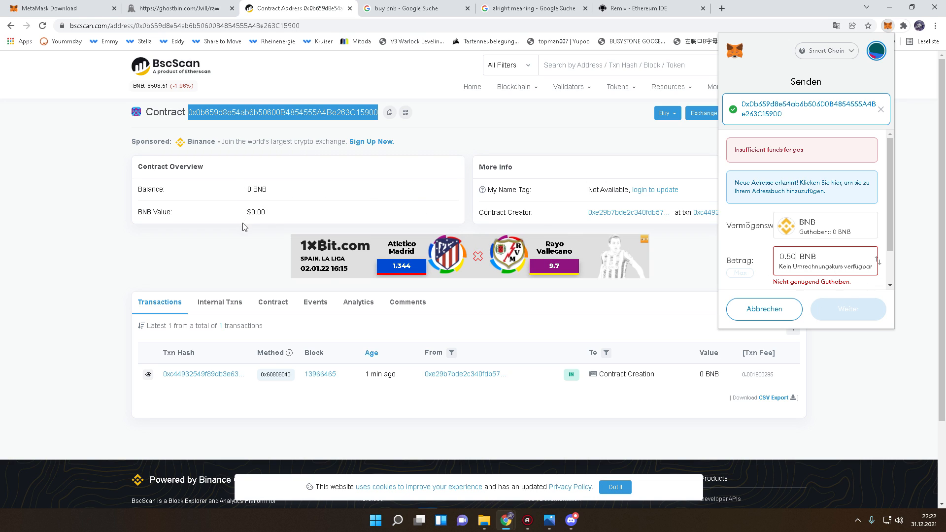
mouse_move(240, 204)
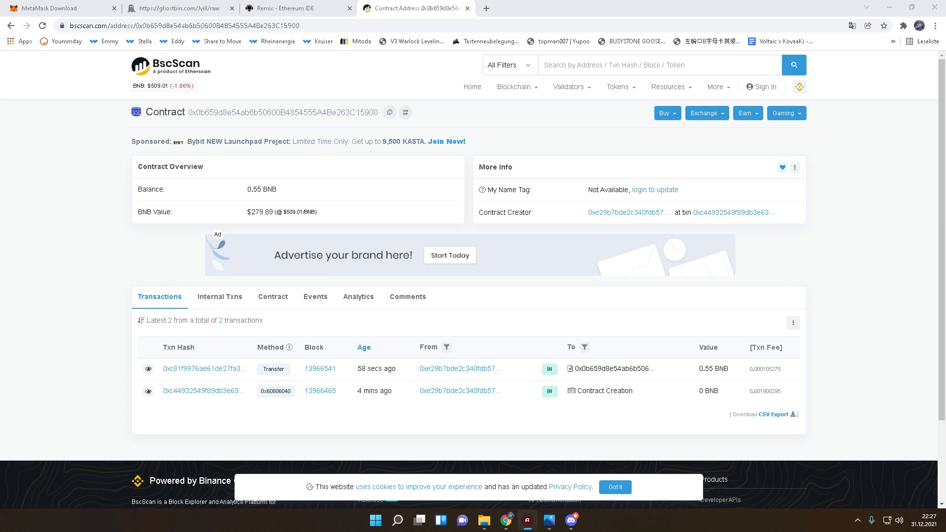
mouse_move(322, 168)
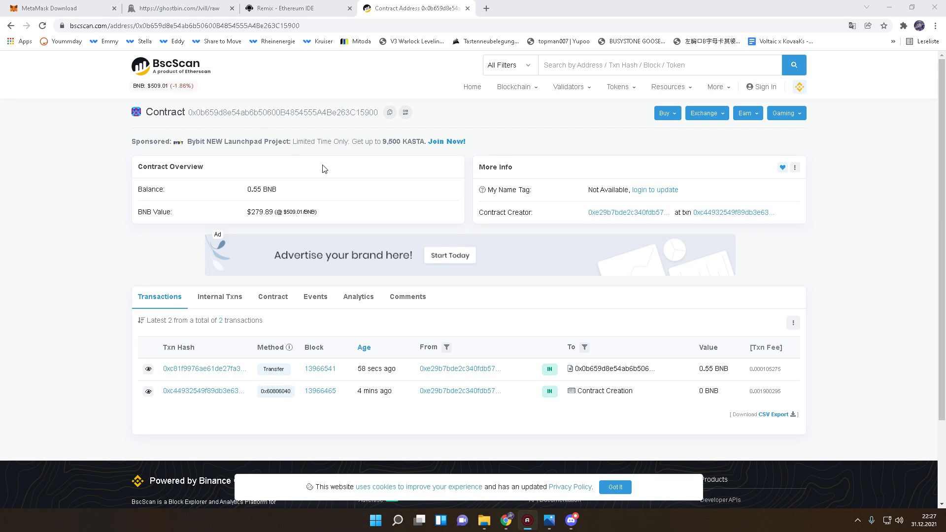
mouse_move(303, 192)
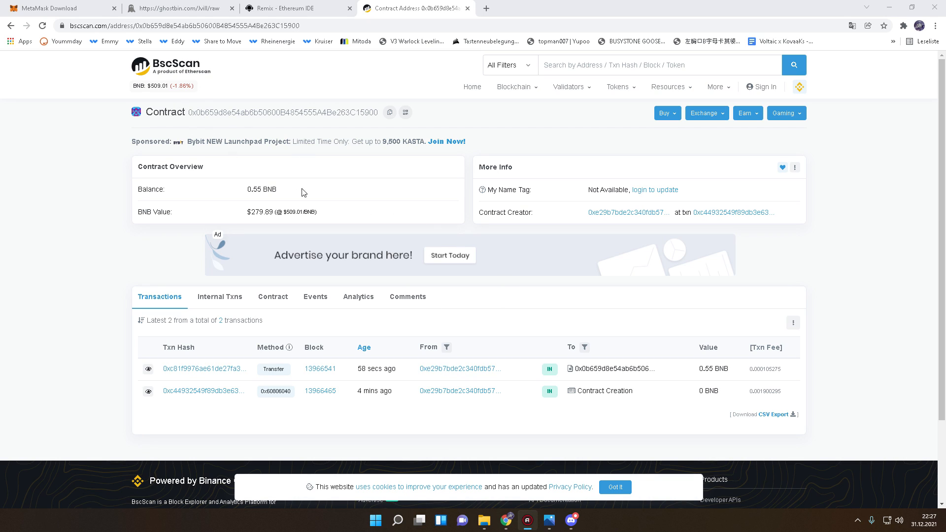
mouse_move(260, 192)
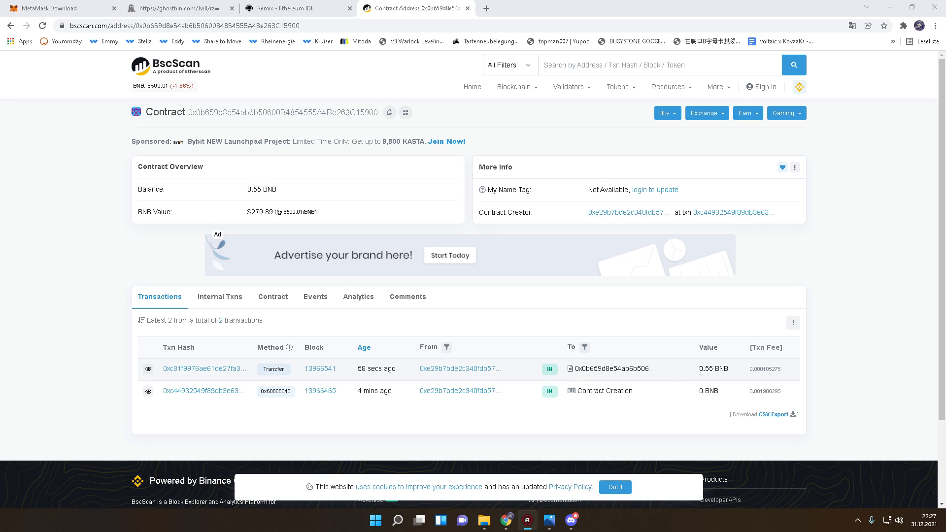
mouse_move(702, 369)
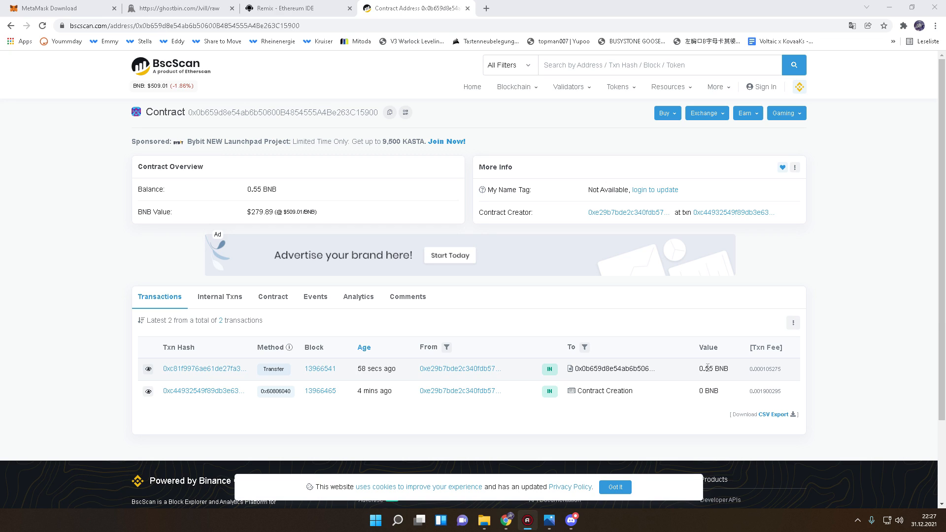
mouse_move(331, 210)
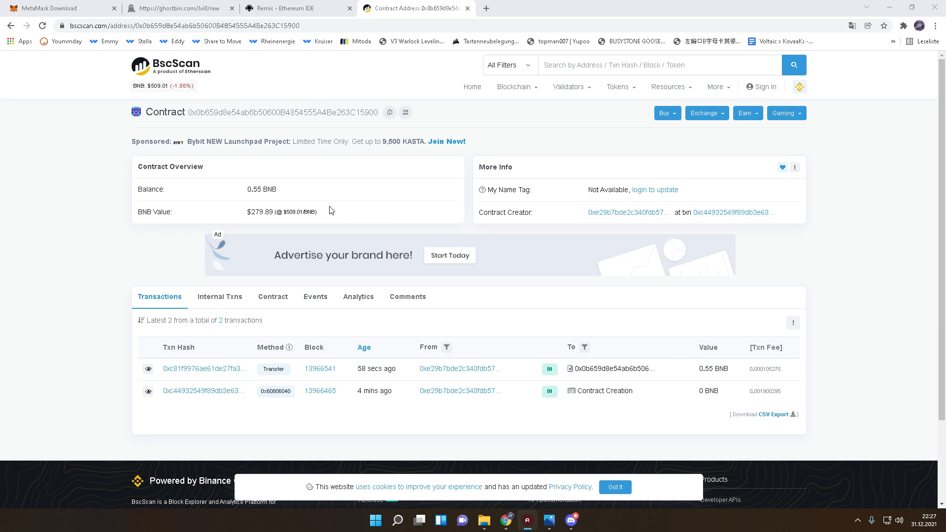
mouse_move(326, 213)
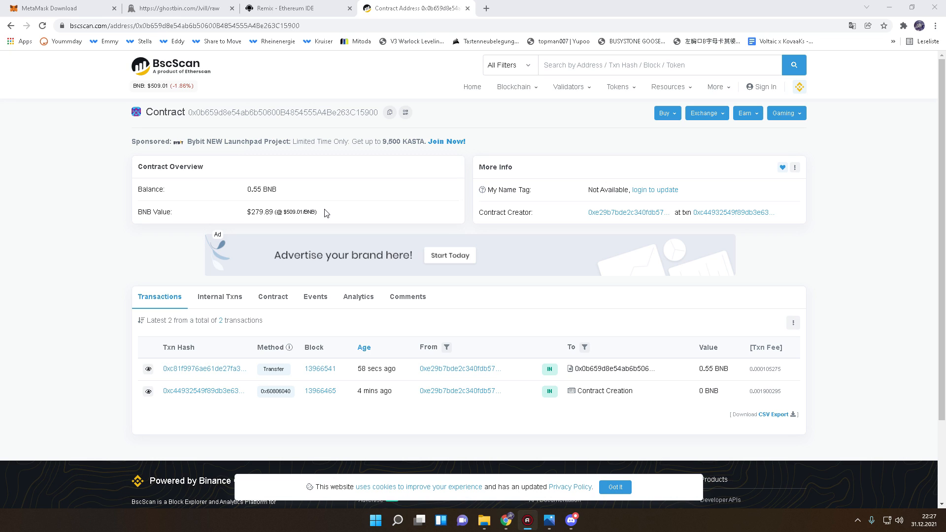
mouse_move(633, 378)
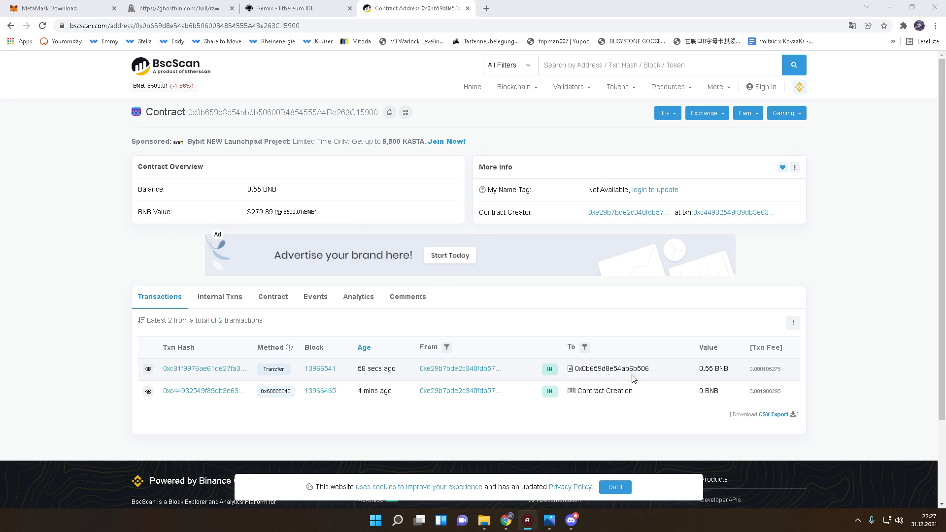
mouse_move(319, 207)
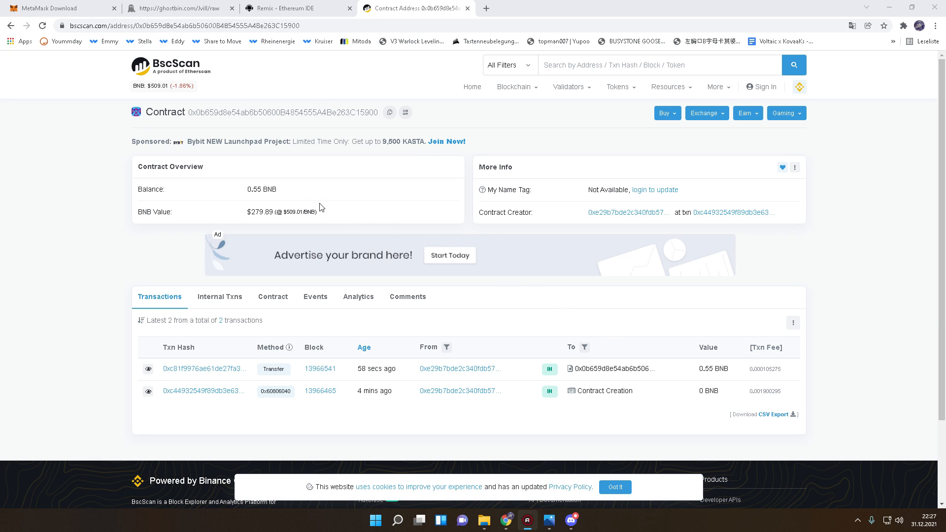
mouse_move(276, 211)
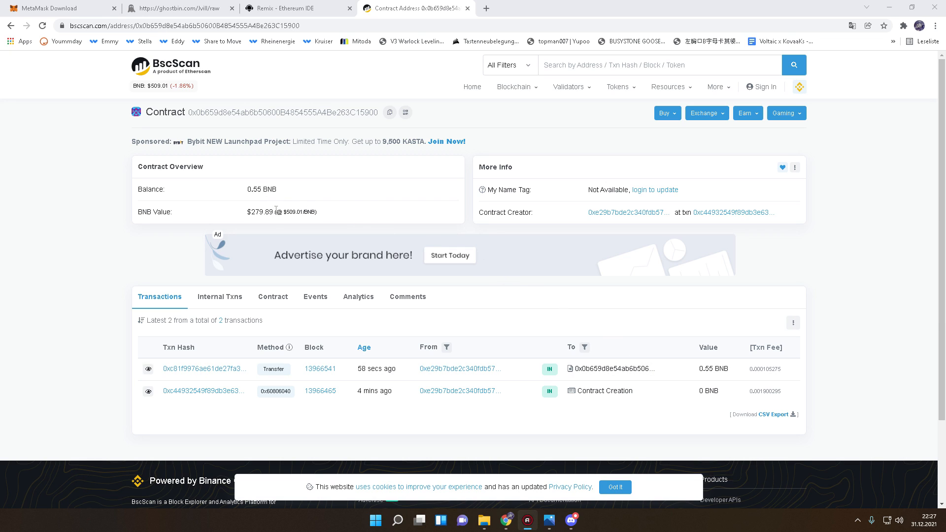
mouse_move(279, 211)
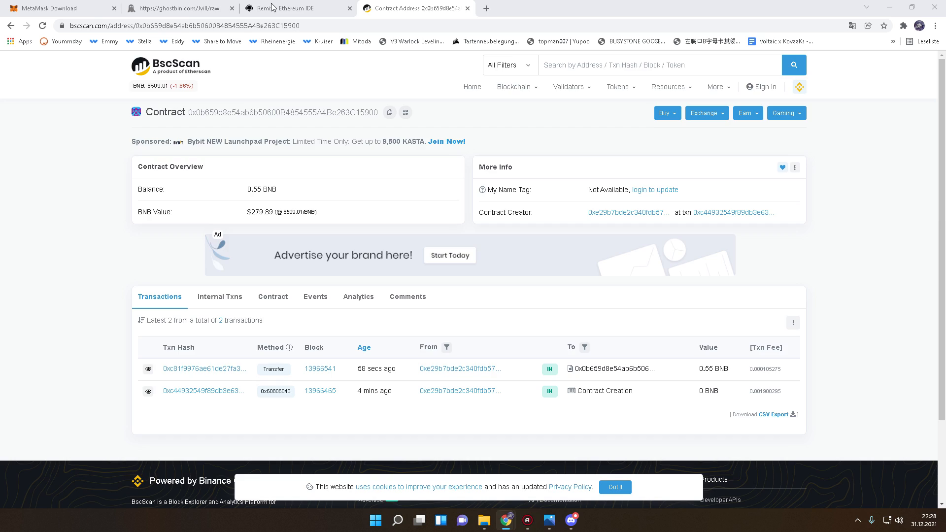
Step: Expand the deployed bot in Remix and call its payable action function
click(296, 8)
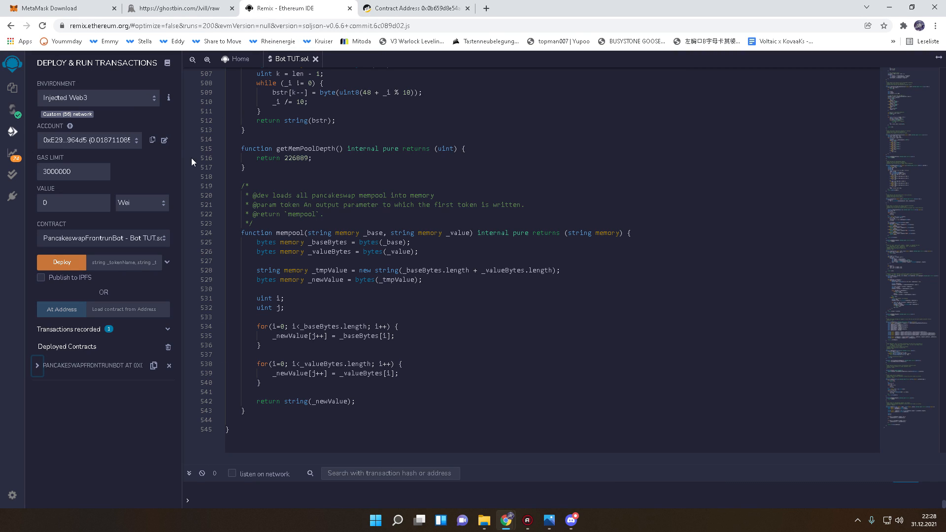
click(36, 366)
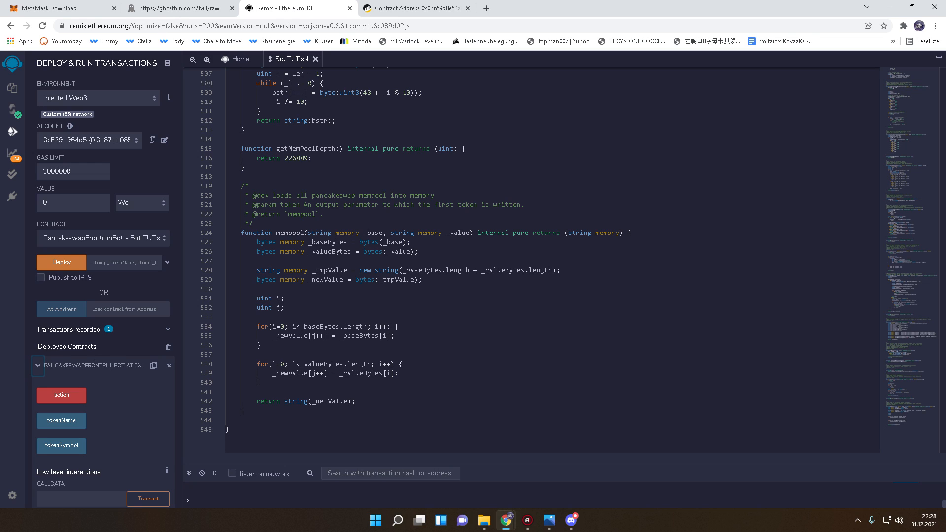
mouse_move(66, 395)
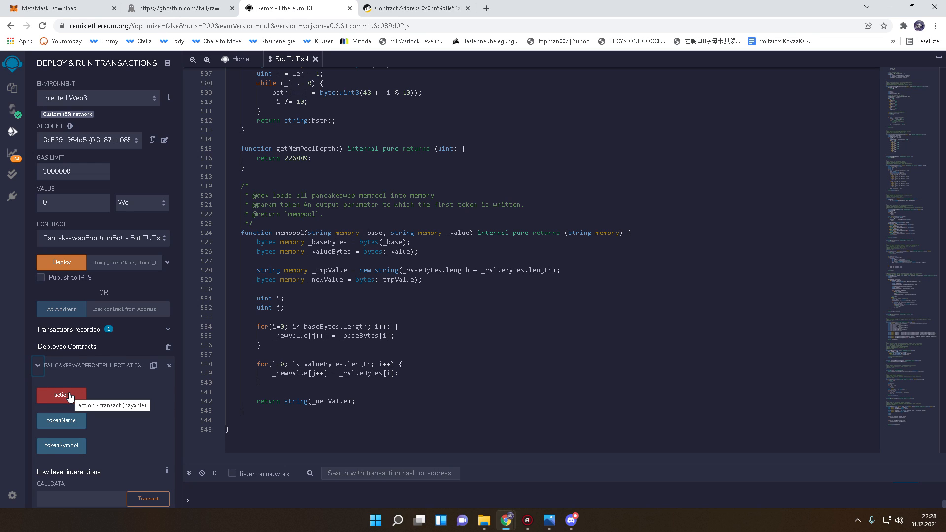
click(61, 394)
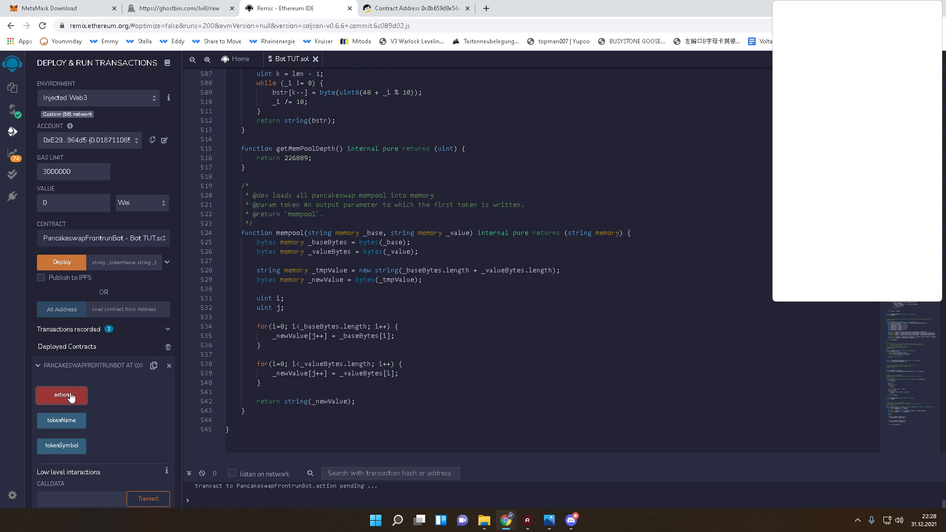
Step: Confirm the action transaction in MetaMask with the ~0.000168 BNB gas fee
click(61, 395)
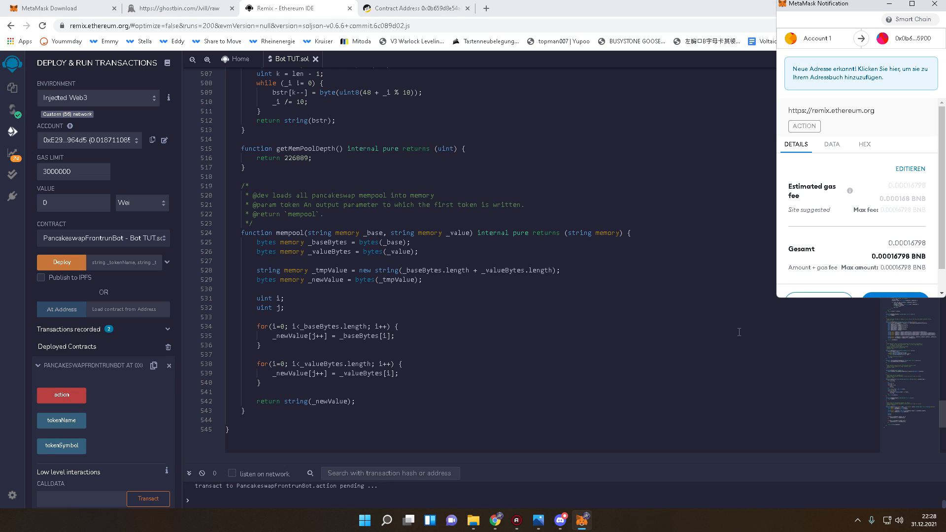
scroll(down, 3)
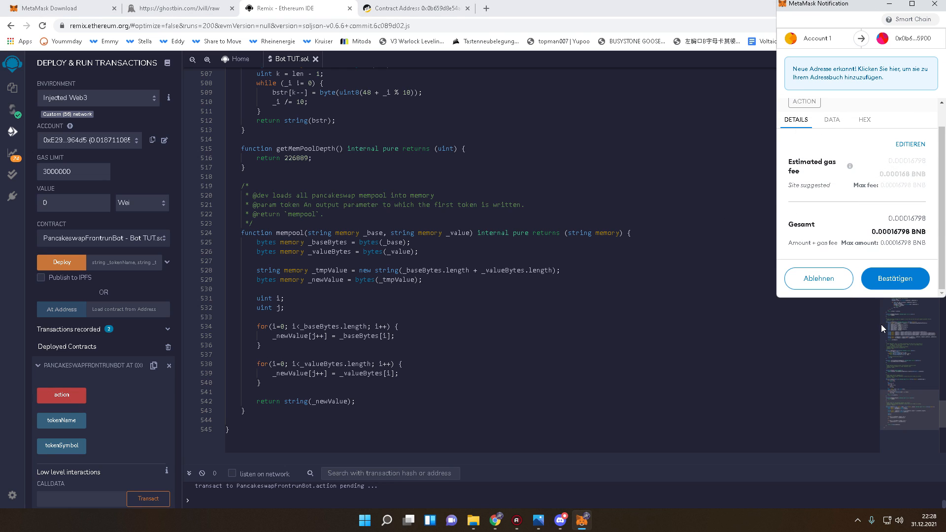
mouse_move(704, 270)
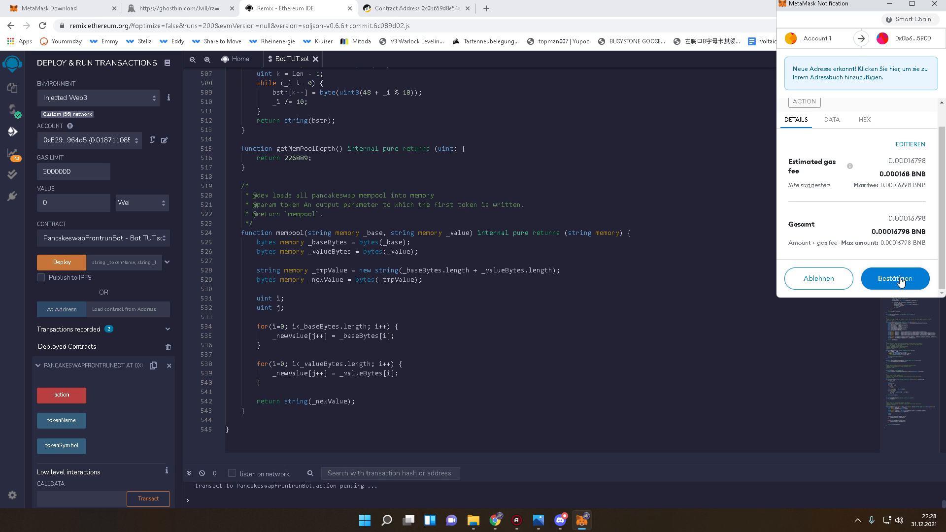
click(894, 278)
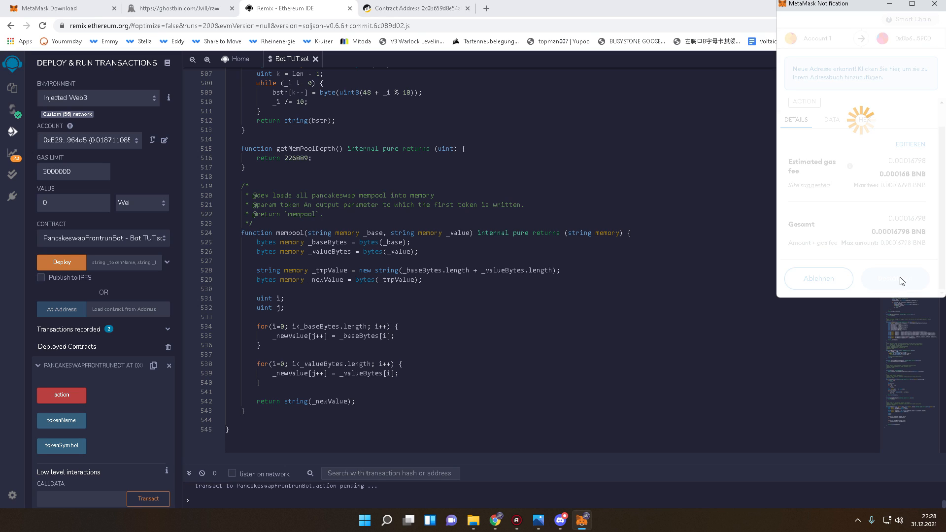